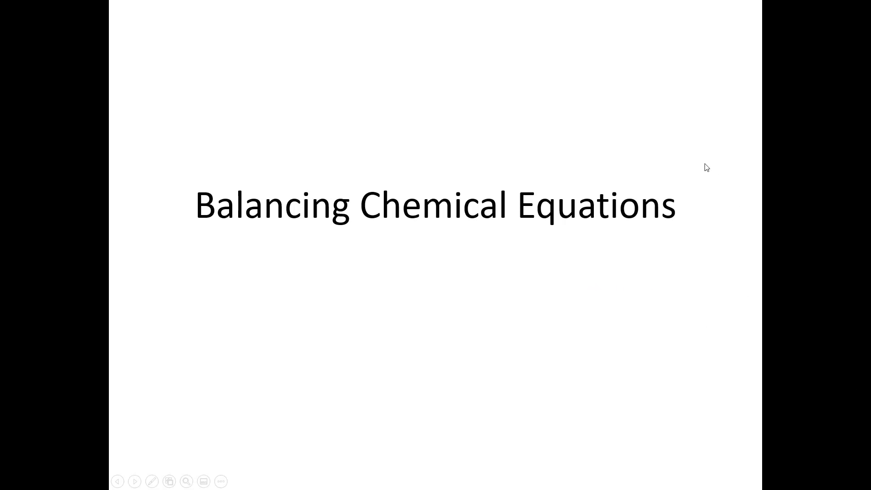
mouse_move(654, 287)
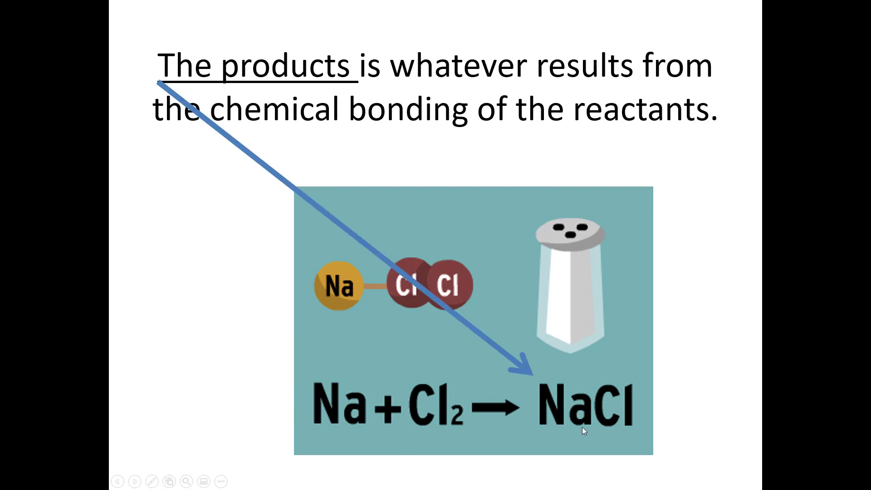
mouse_move(639, 419)
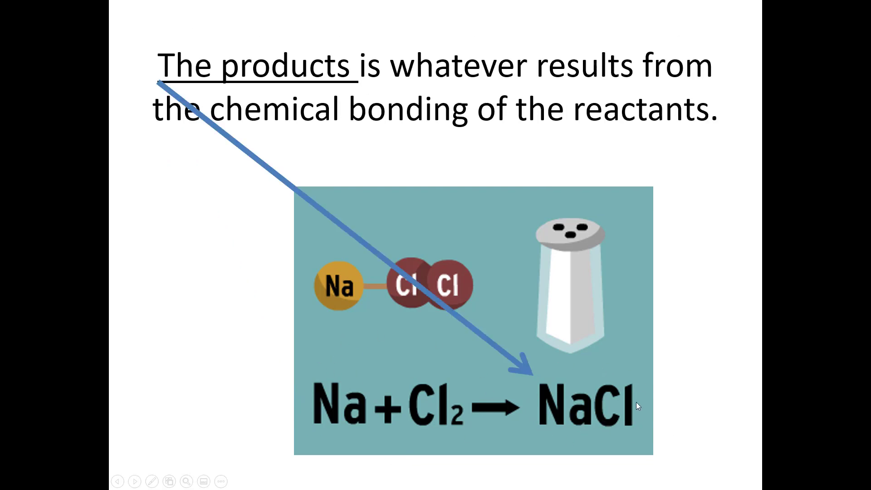
mouse_move(435, 416)
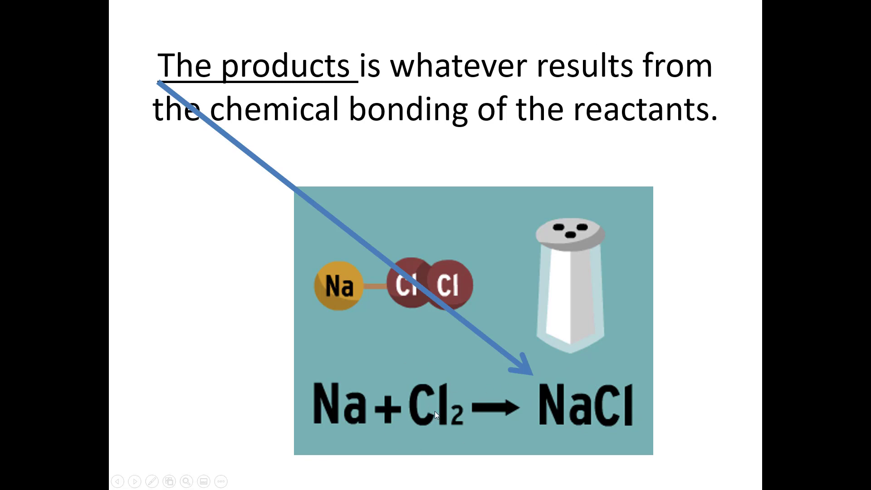
mouse_move(521, 411)
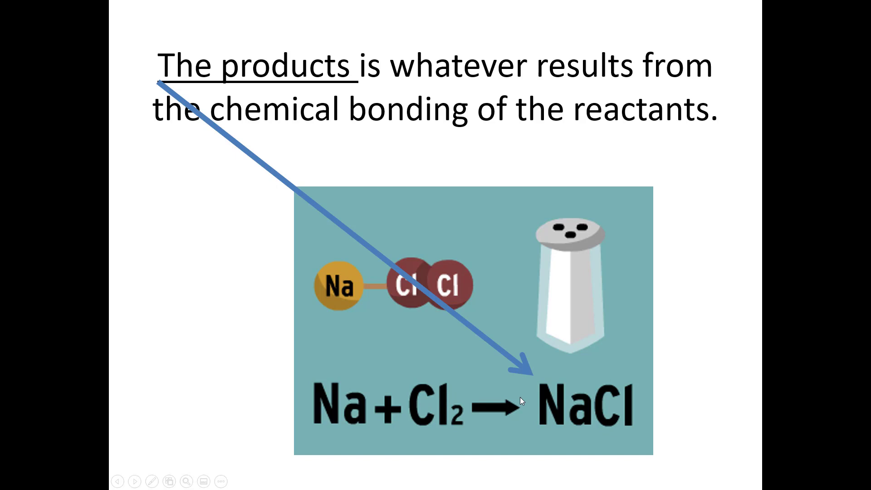
Advance past the Na + Cl2 → NaCl products slide to the yield-sign slide
left_click(136, 482)
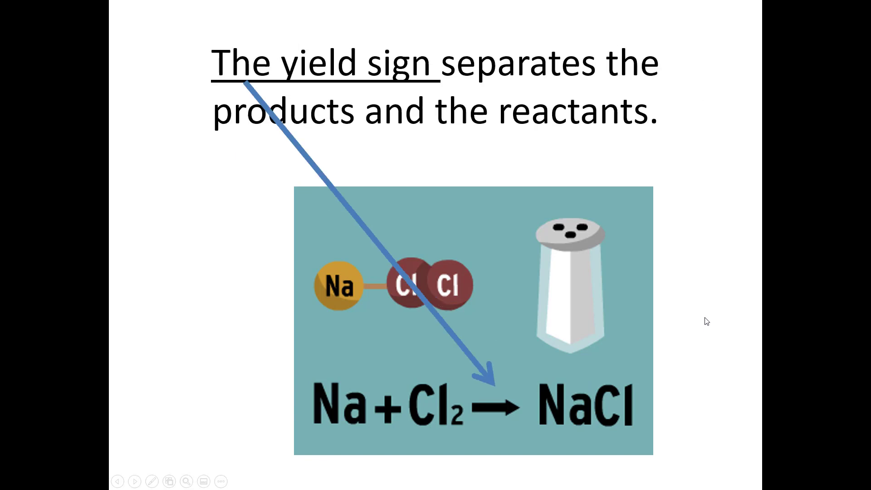
mouse_move(491, 427)
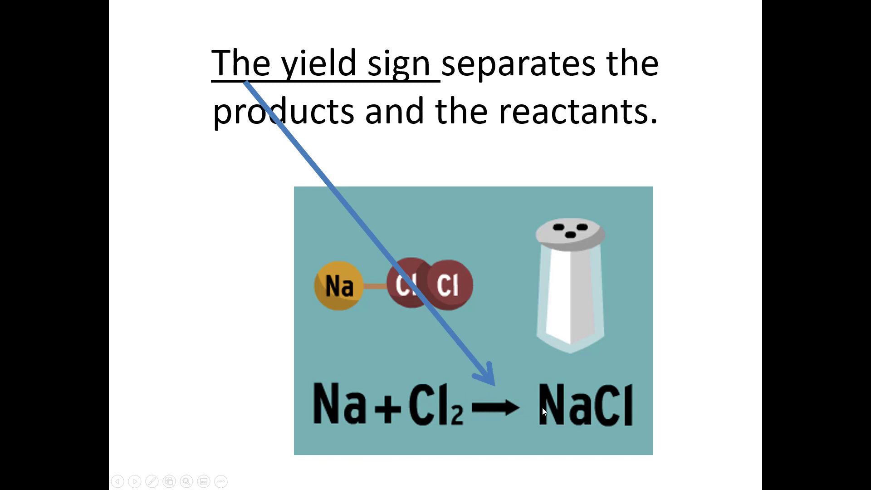
mouse_move(479, 424)
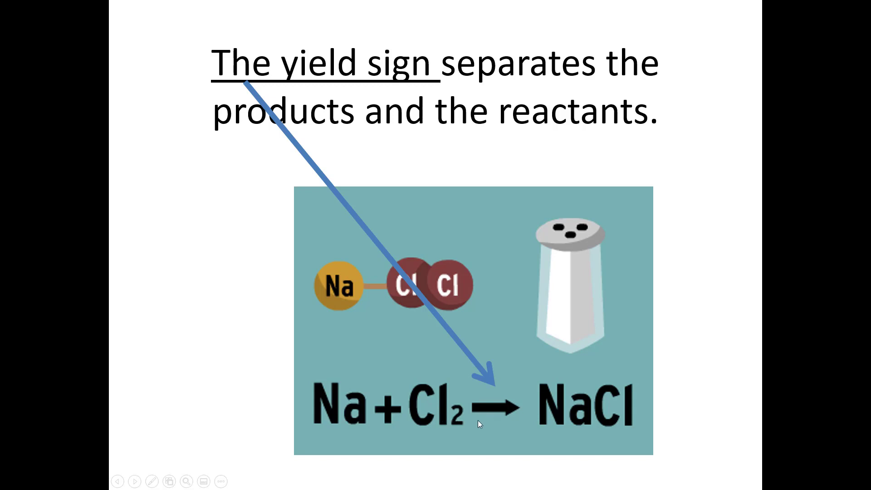
mouse_move(460, 413)
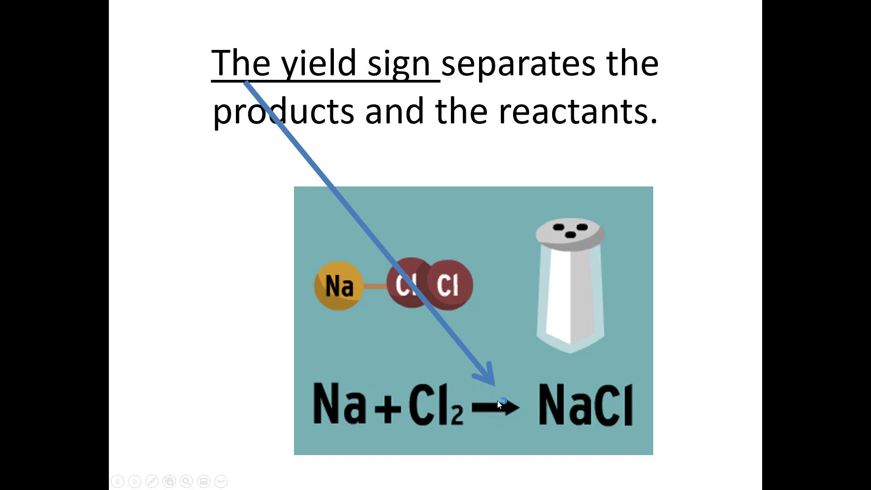
mouse_move(578, 434)
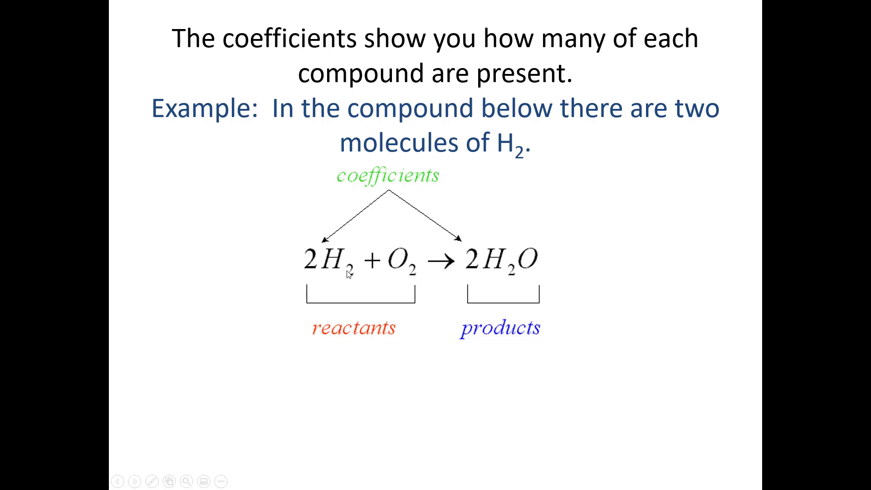
mouse_move(419, 283)
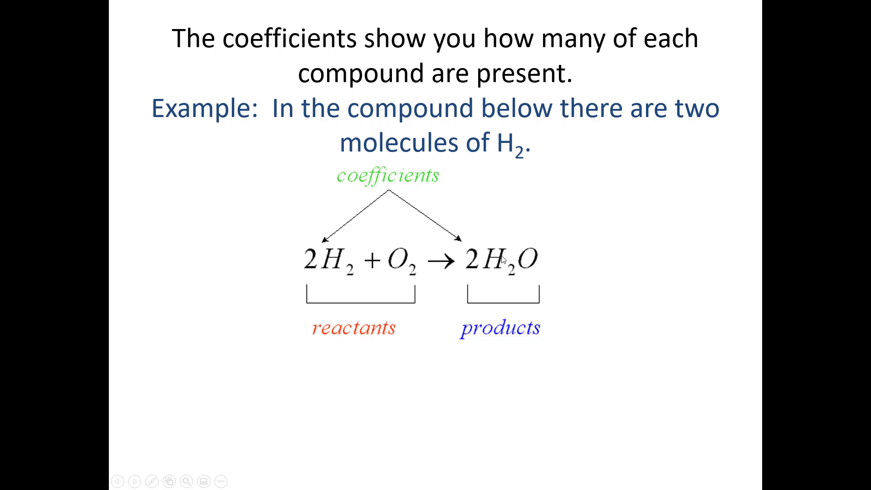
mouse_move(557, 267)
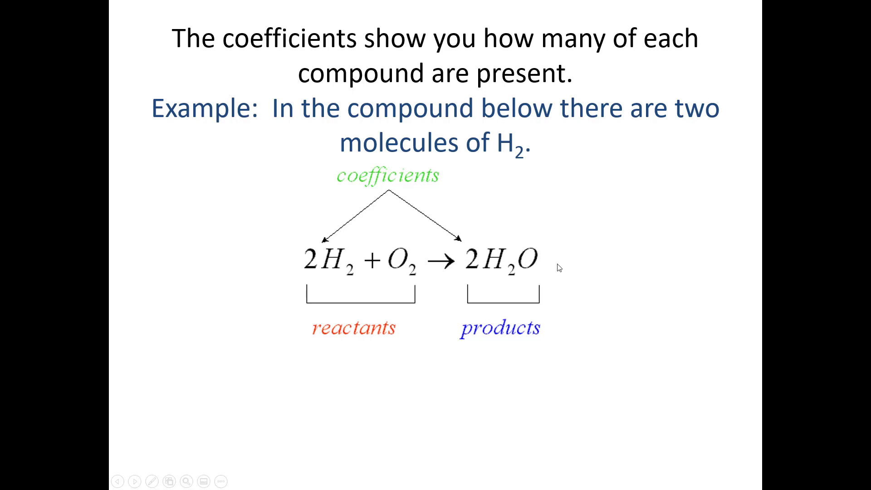
mouse_move(570, 275)
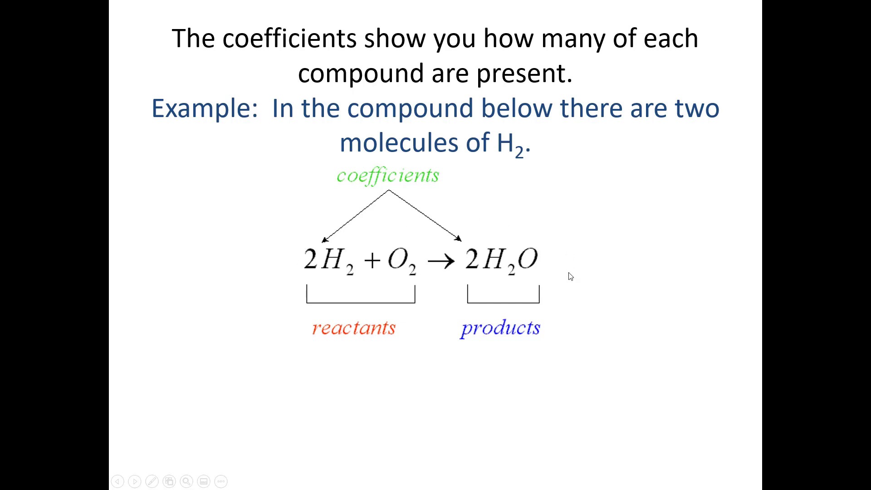
mouse_move(424, 289)
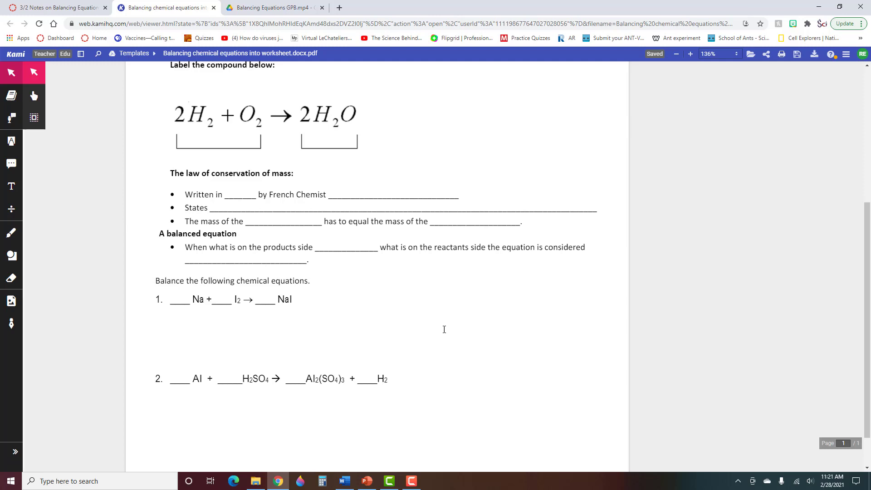
mouse_move(175, 325)
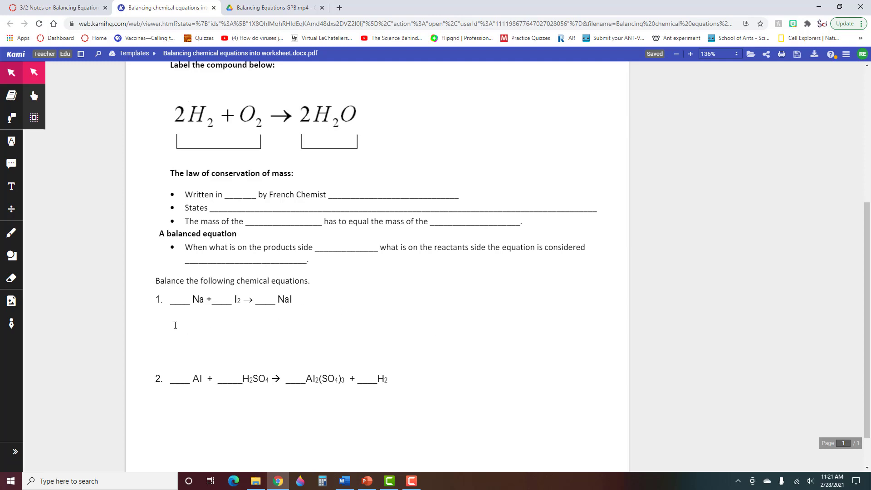
mouse_move(198, 316)
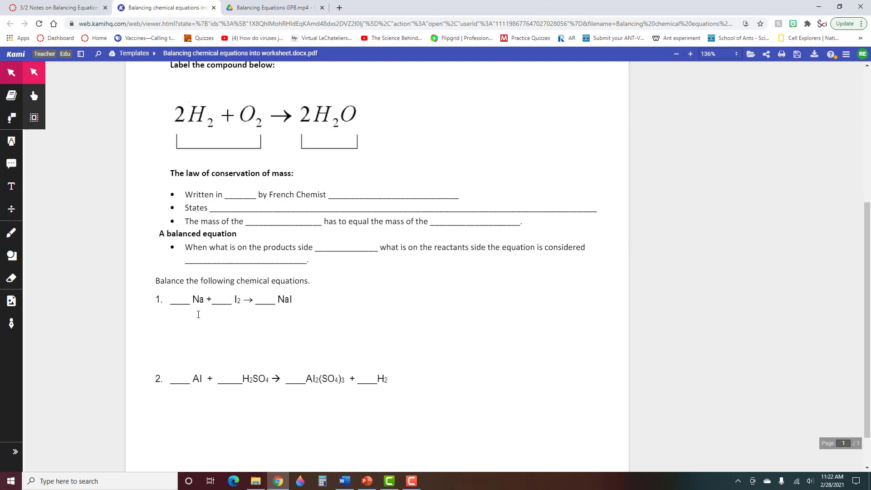
mouse_move(198, 316)
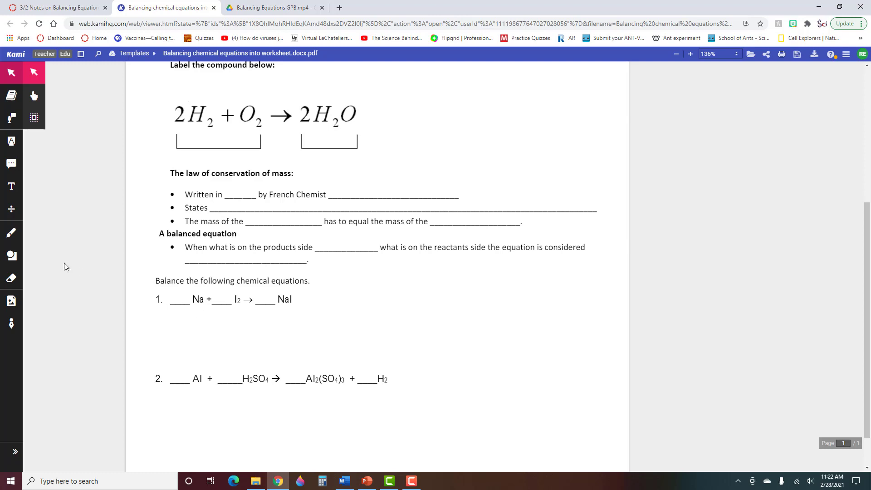
mouse_move(11, 186)
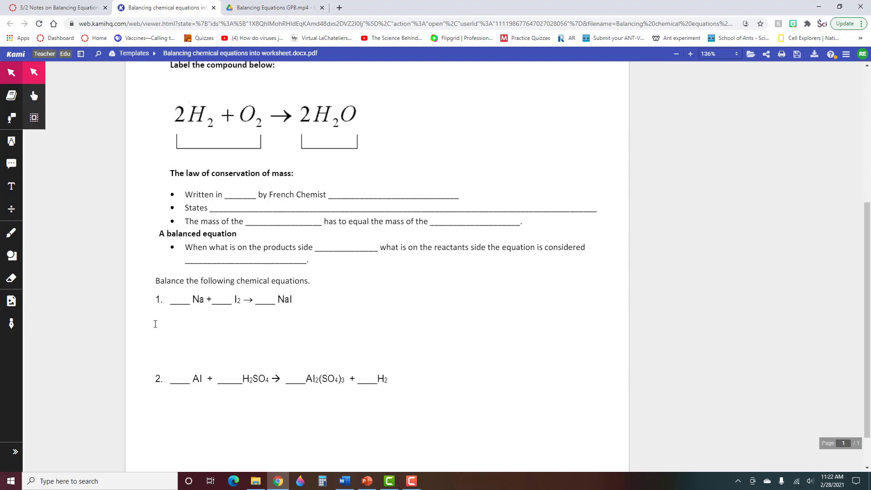
mouse_move(11, 186)
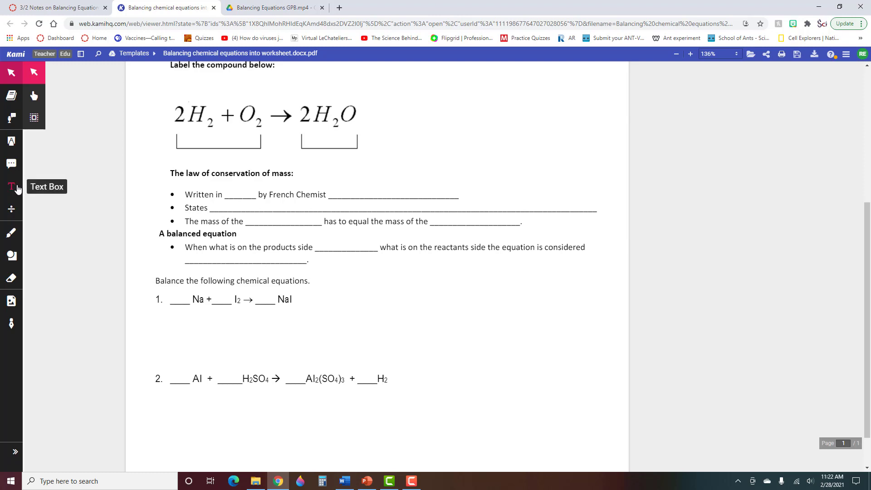
Add 'Na-' and 'I-' text labels under equation 1's reactants and product, aligning them
left_click(11, 186)
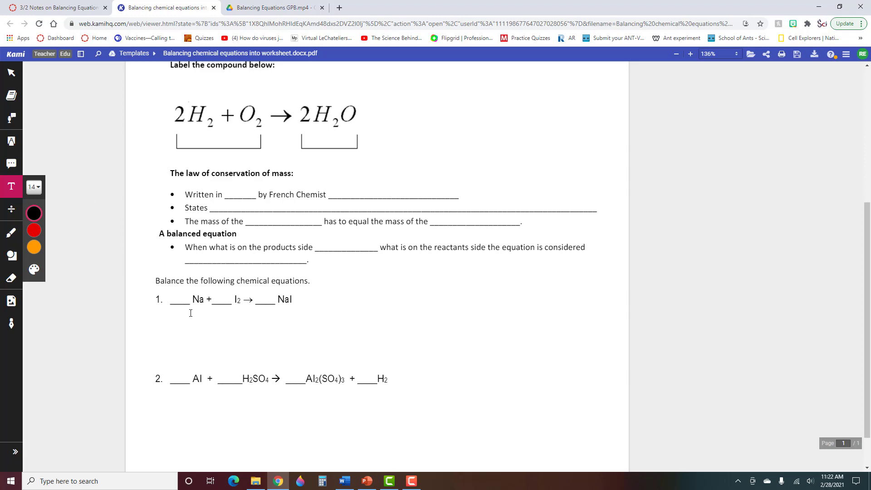
left_click(188, 312)
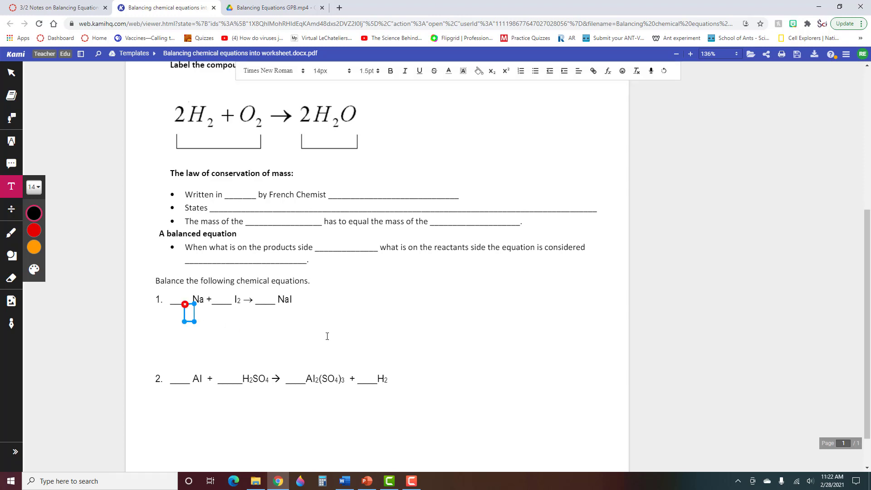
type("Na-")
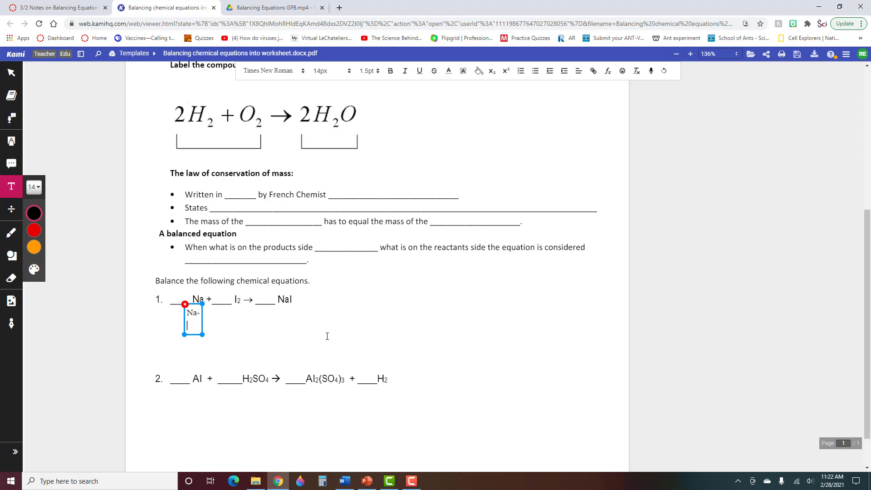
type("I-")
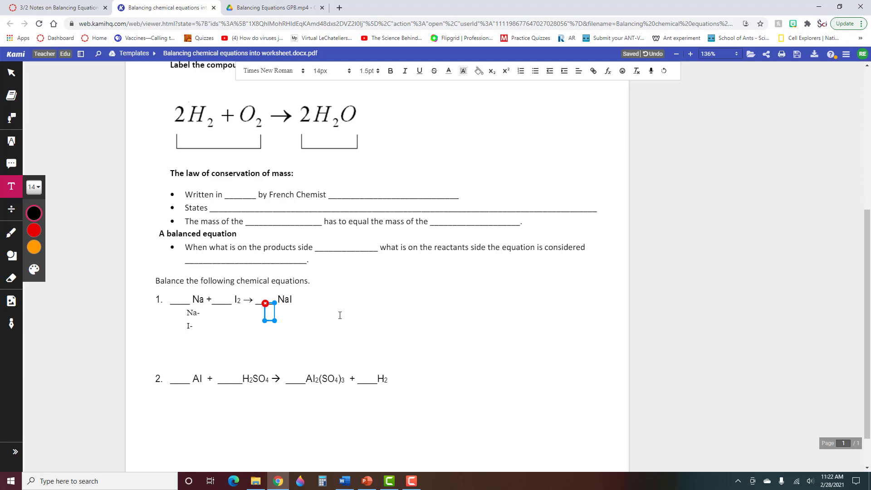
type("Na-")
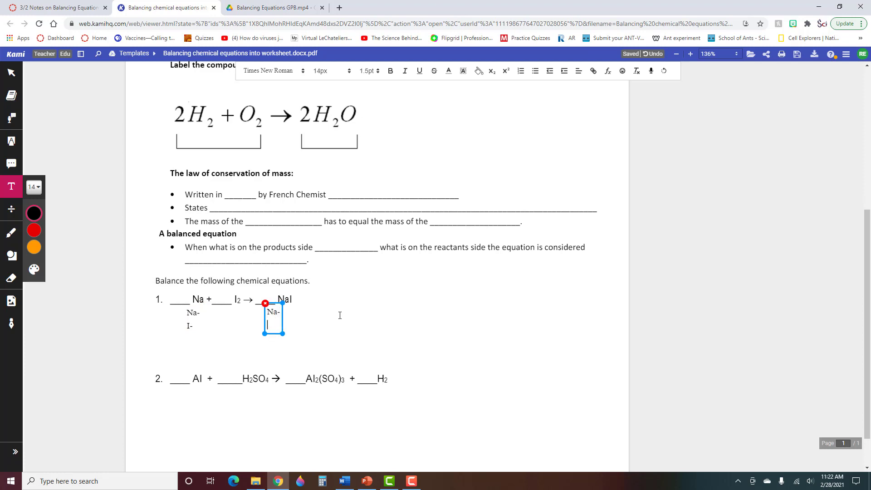
type("I-")
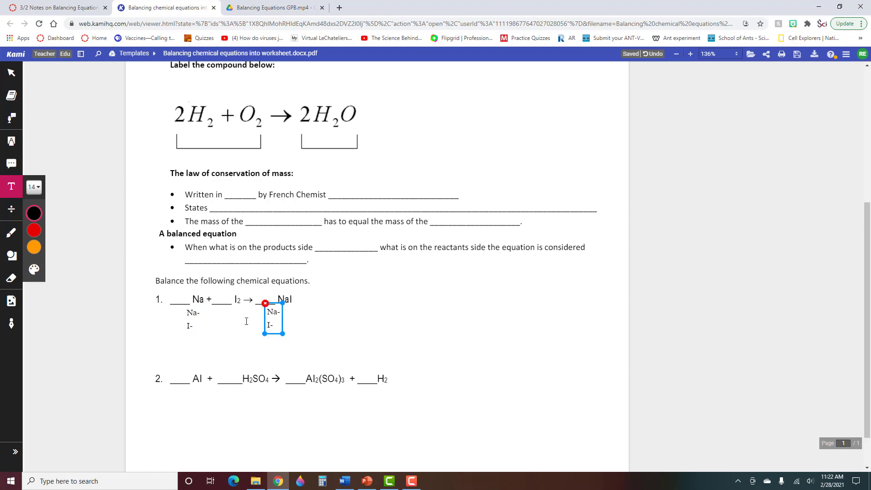
left_click_drag(272, 319, 193, 319)
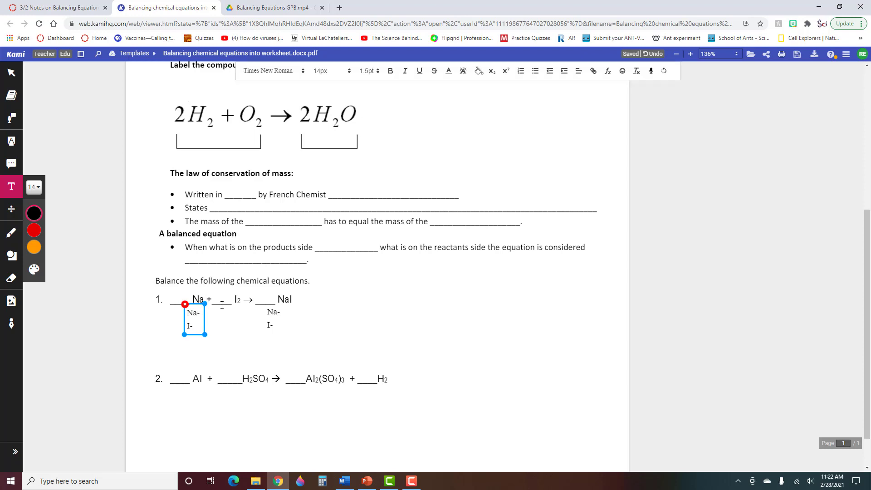
Enter equation 1 counts: reactants Na-1, I-2; product Na-1, I-1
type("1")
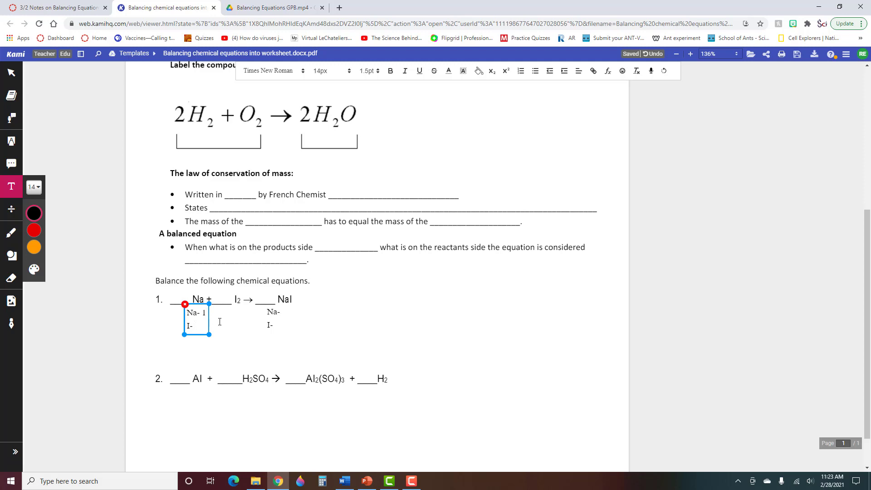
type("2")
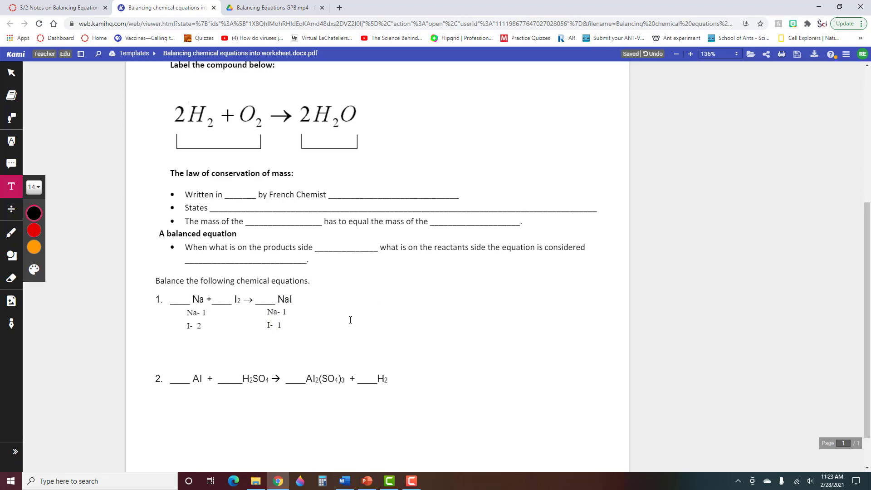
mouse_move(298, 319)
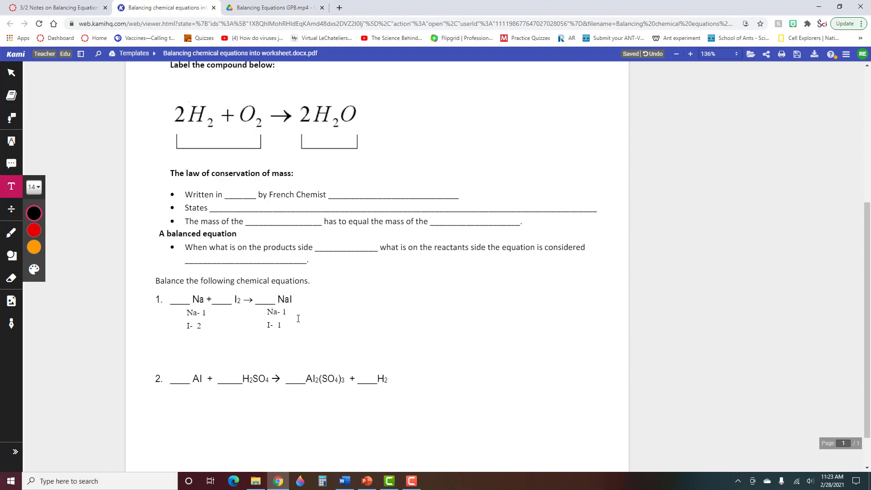
left_click(276, 318)
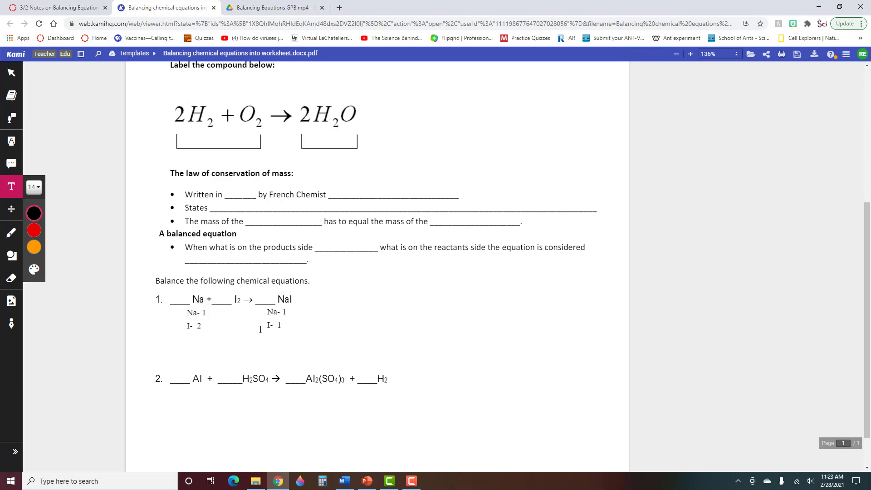
mouse_move(236, 300)
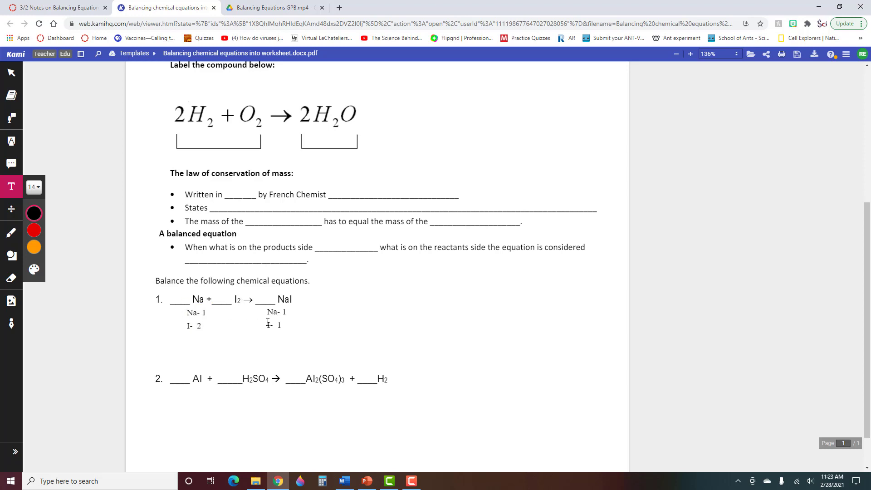
Strike out the product iodine count 1, write 2, and enter coefficient 2 before NaI
left_click(278, 325)
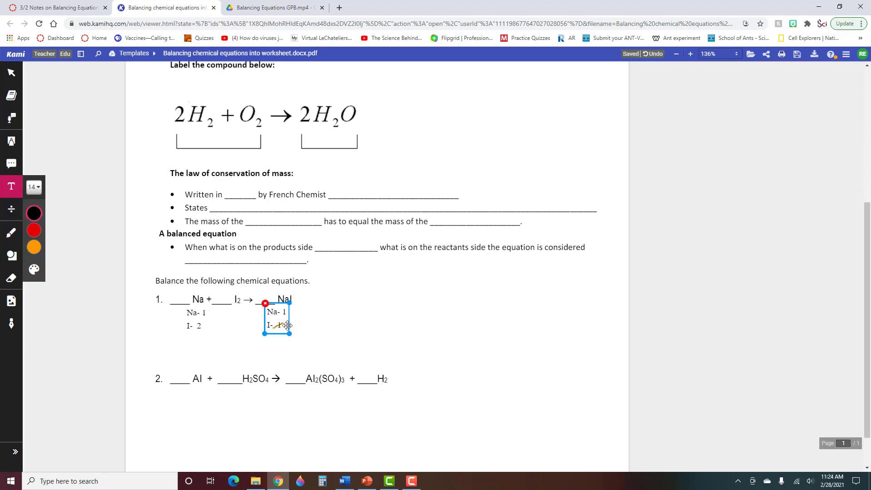
left_click(282, 326)
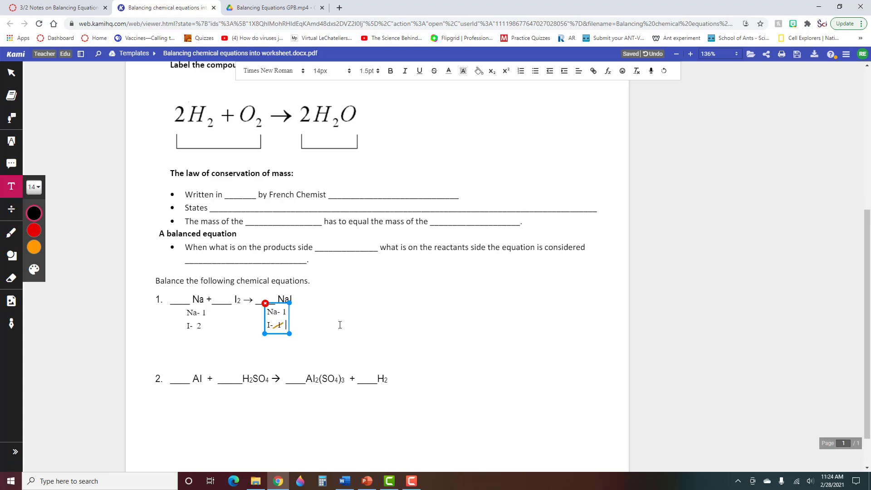
type("2")
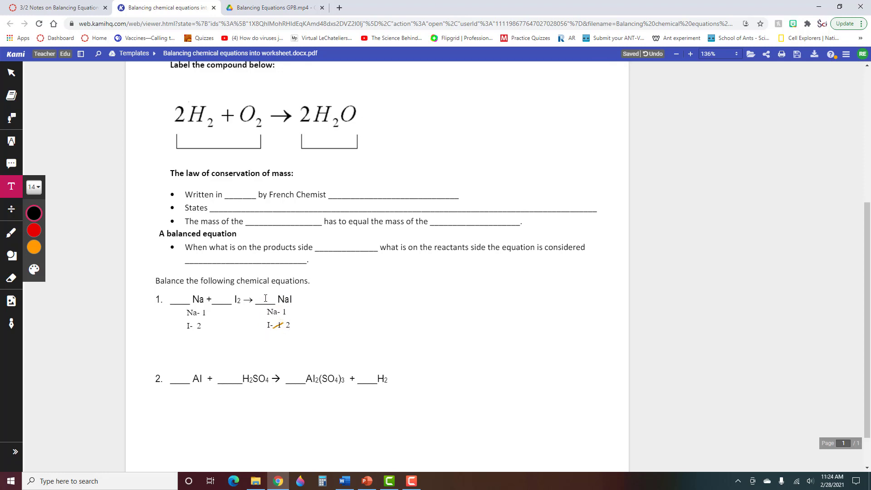
left_click(266, 300)
type("2")
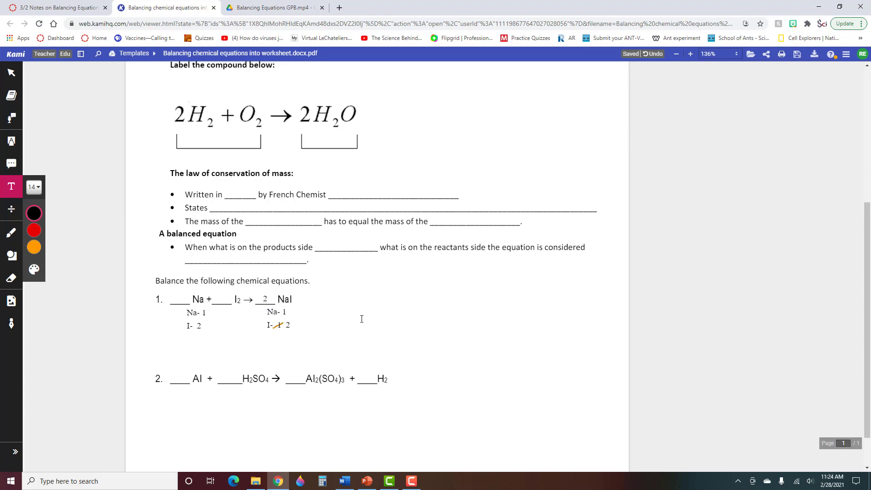
mouse_move(431, 331)
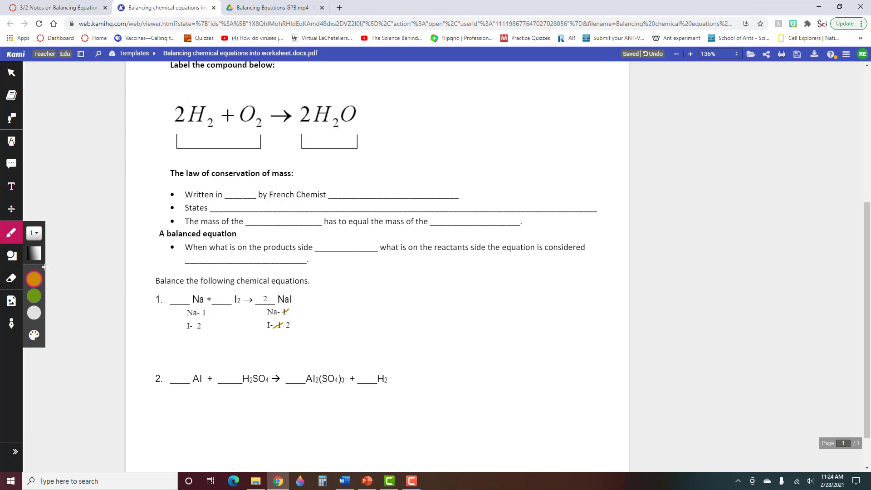
Write 2 as the new product sodium count in equation 1's text box
left_click(11, 186)
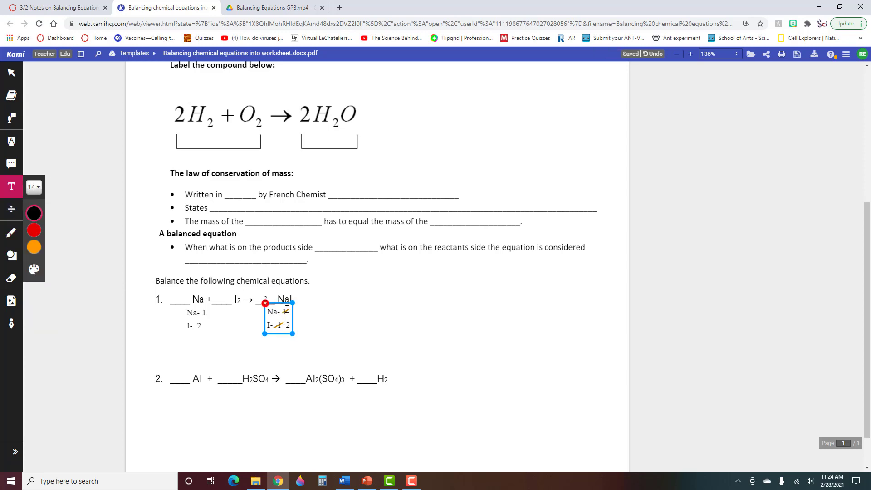
left_click(282, 310)
type(" 2")
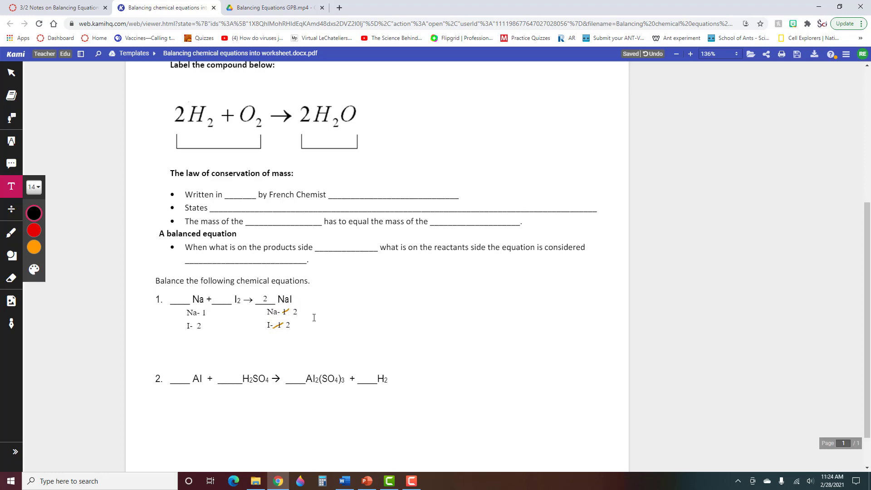
mouse_move(296, 334)
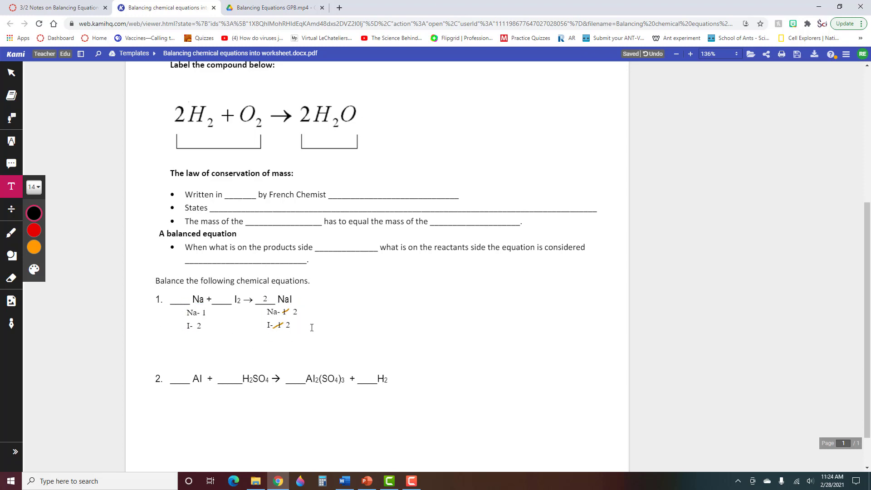
left_click(196, 319)
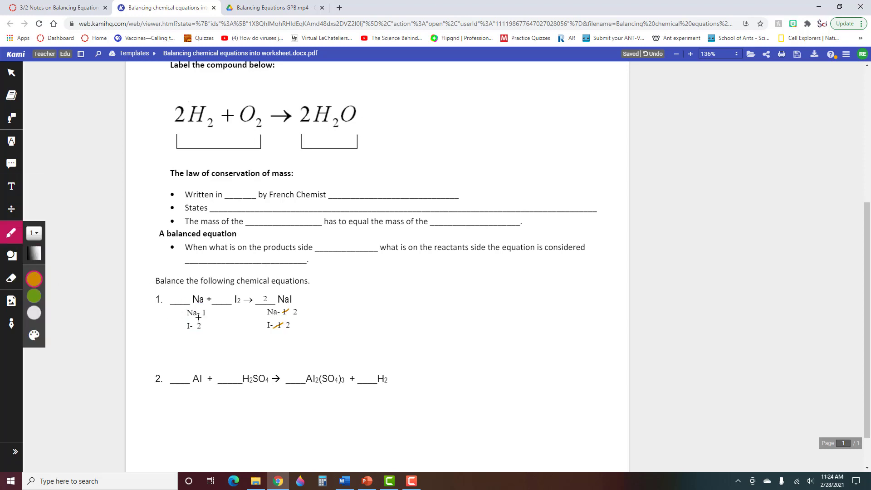
Change the reactant sodium count to 2 and put coefficient 2 before Na
left_click(11, 187)
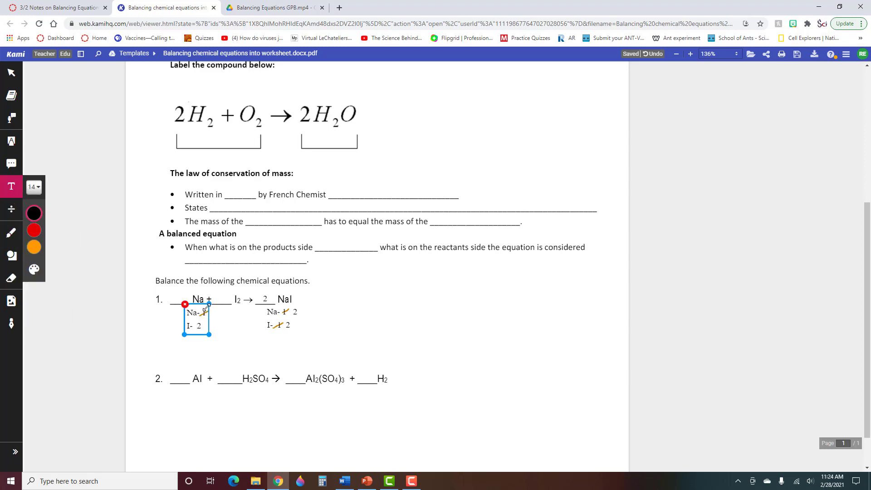
left_click(198, 313)
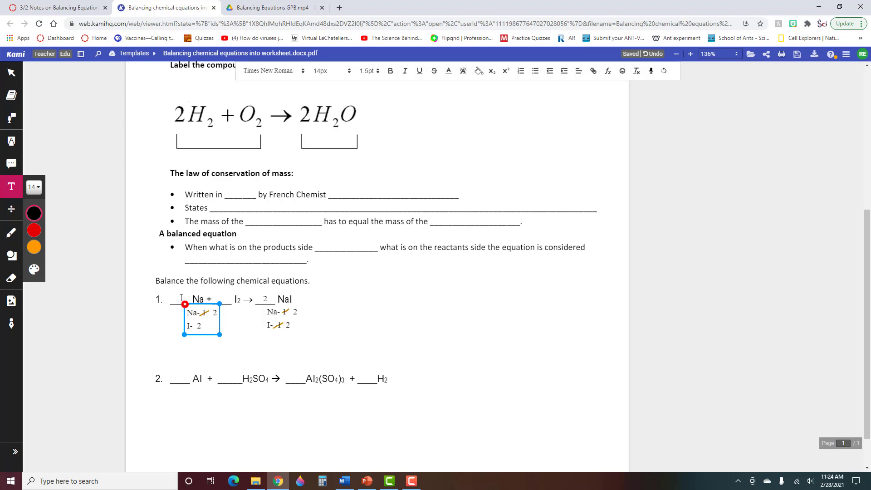
type("2")
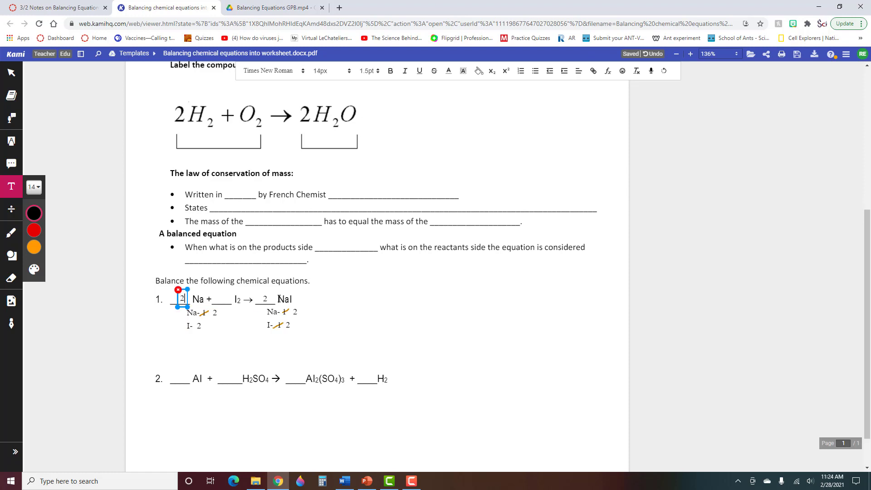
mouse_move(218, 345)
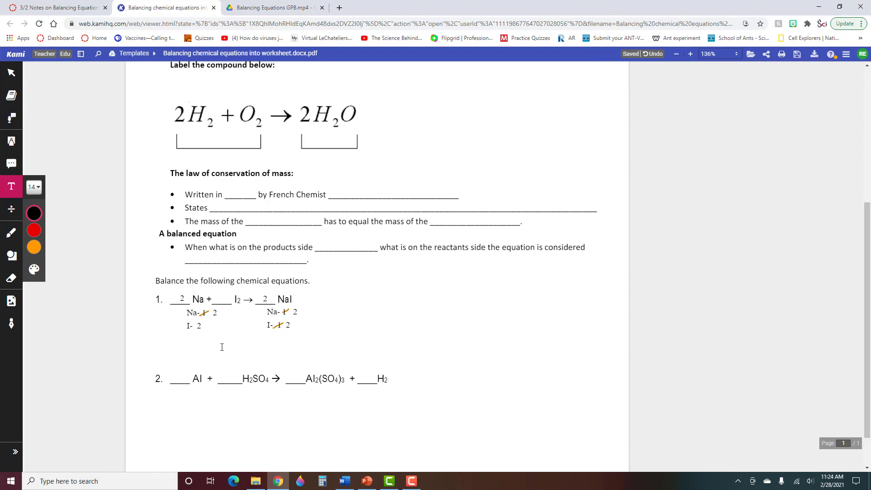
mouse_move(430, 343)
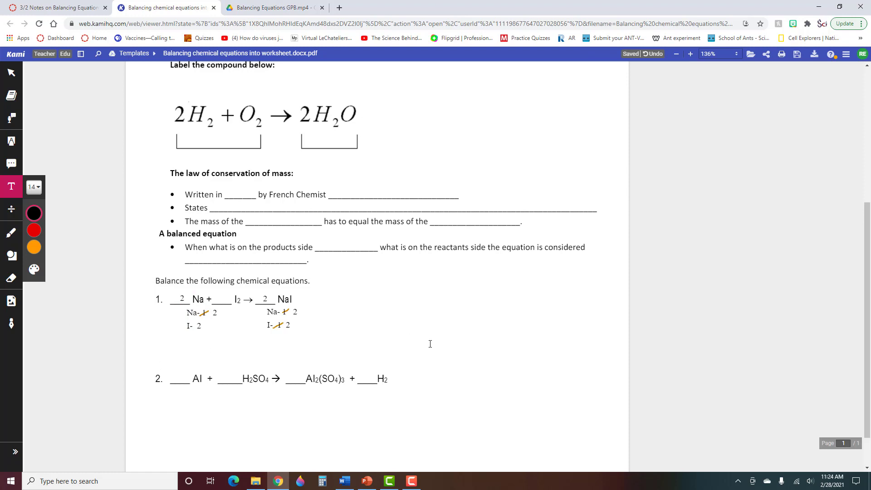
mouse_move(188, 339)
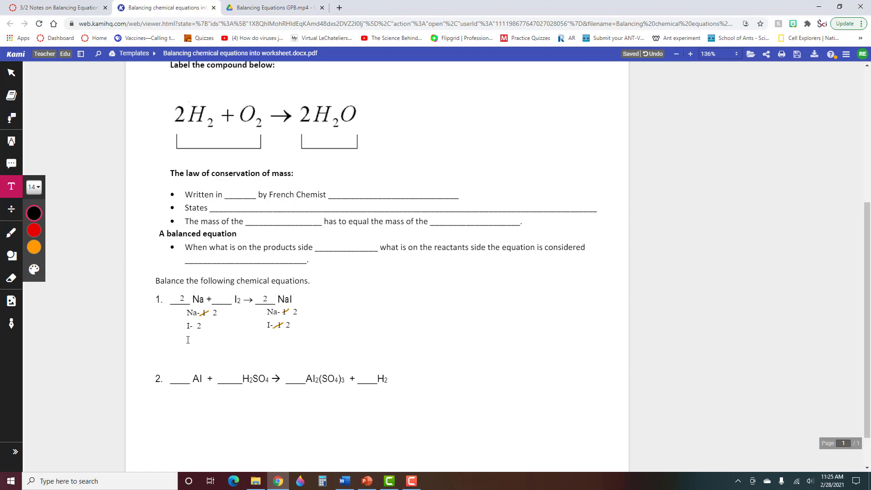
mouse_move(300, 338)
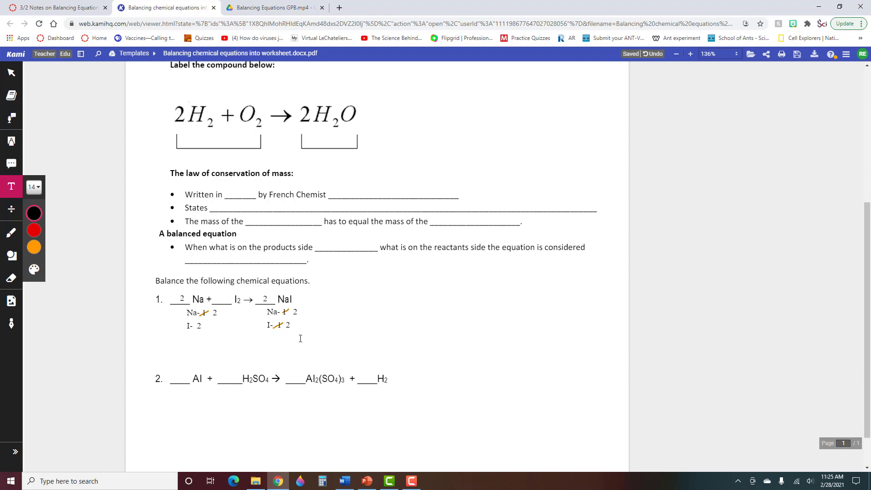
mouse_move(285, 356)
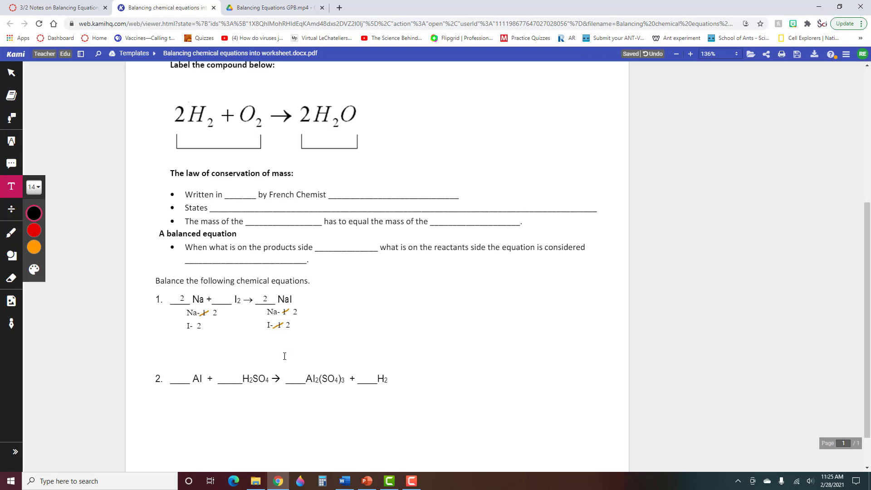
mouse_move(293, 356)
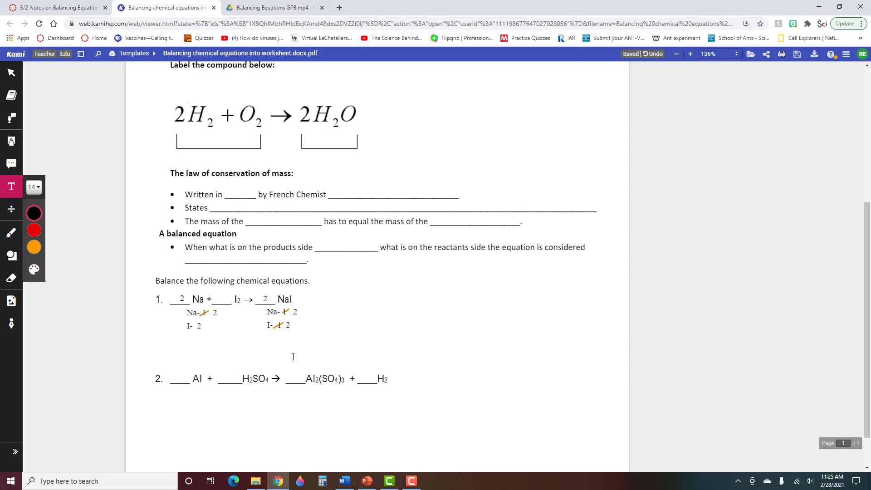
scroll("down", 3)
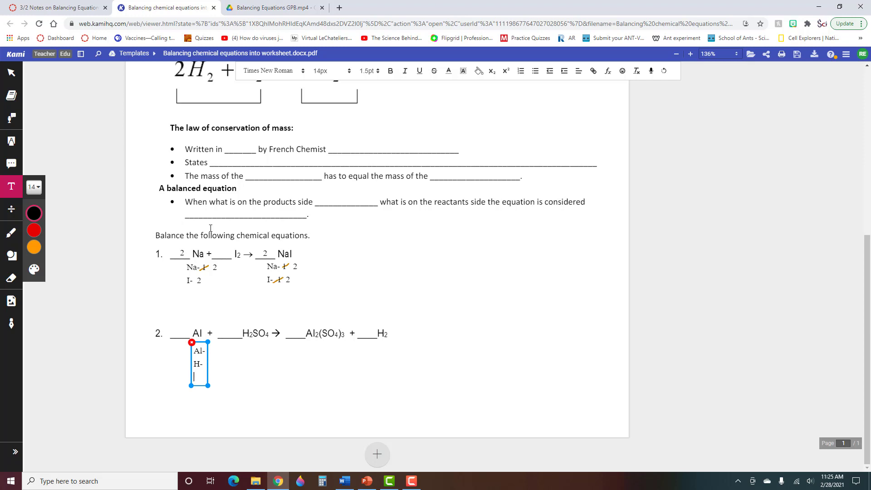
mouse_move(54, 8)
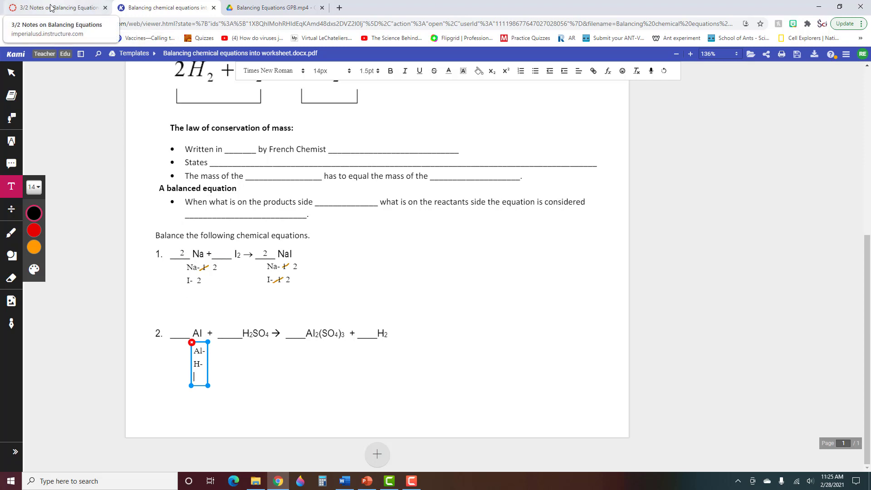
Switch back to the Notes on Balancing Equations Canvas assignment tab
left_click(50, 8)
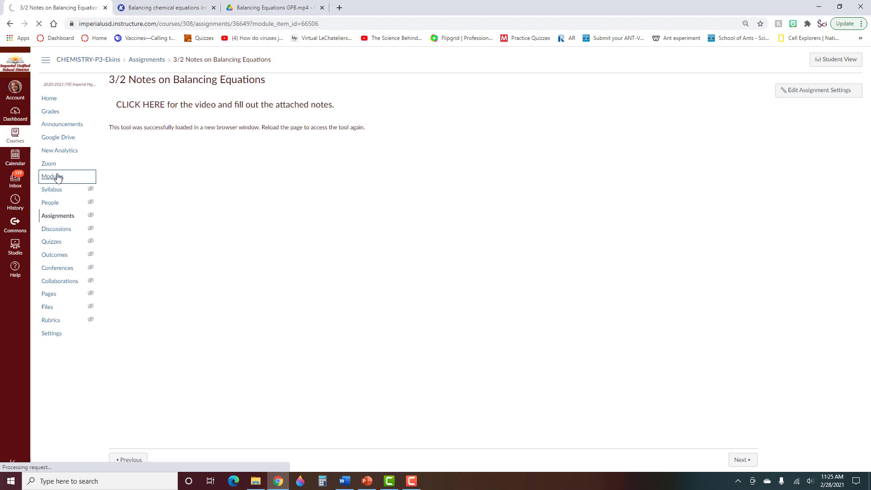
Open and download the Polyatomic Ions List PDF from the Week 9 module
left_click(52, 176)
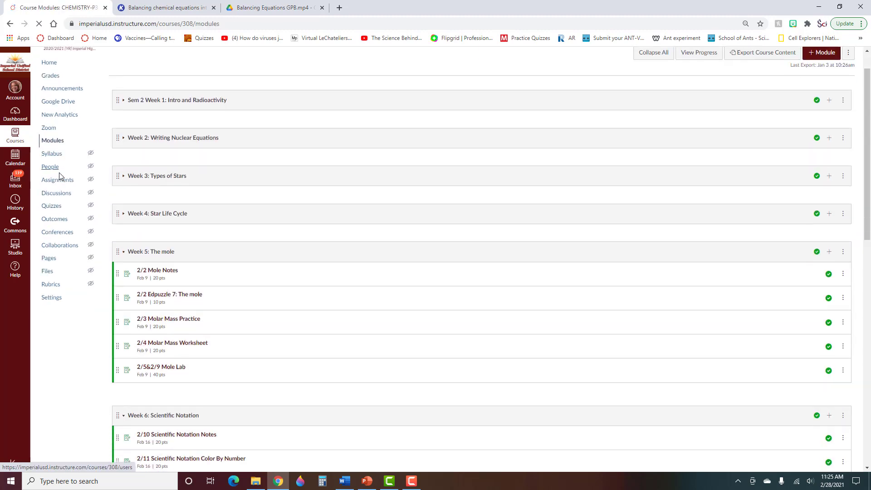
scroll("down", 3)
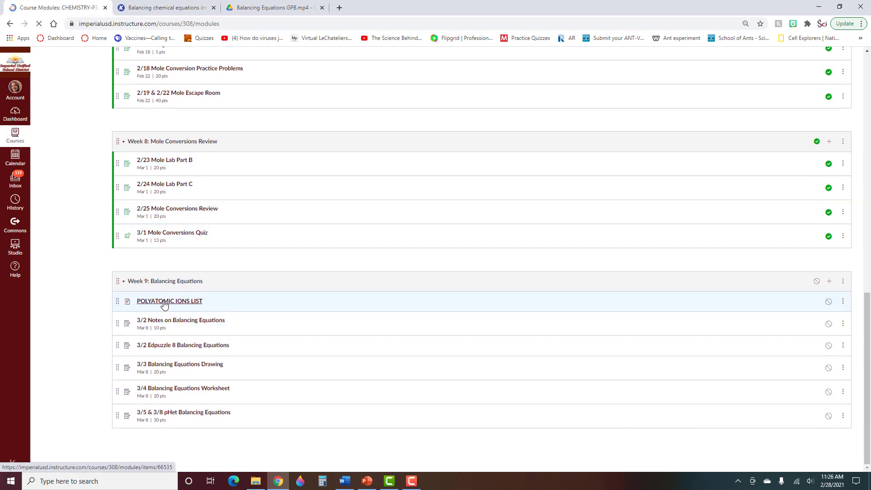
left_click(170, 301)
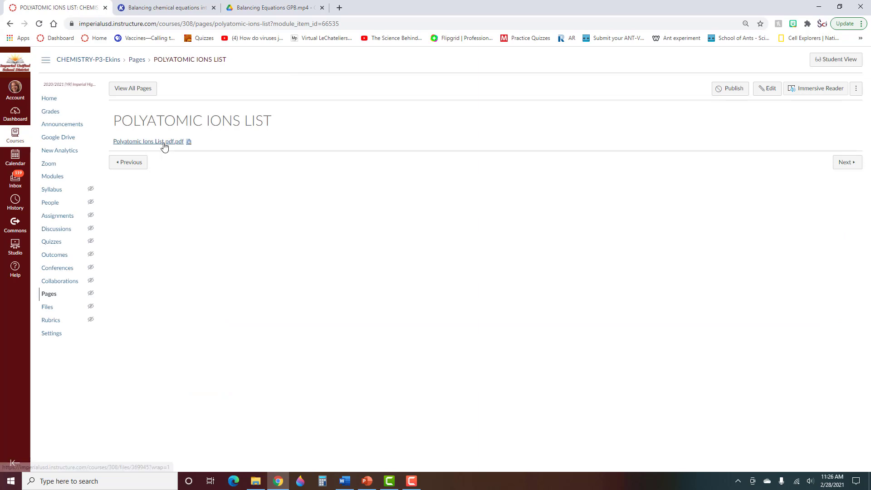
left_click(148, 141)
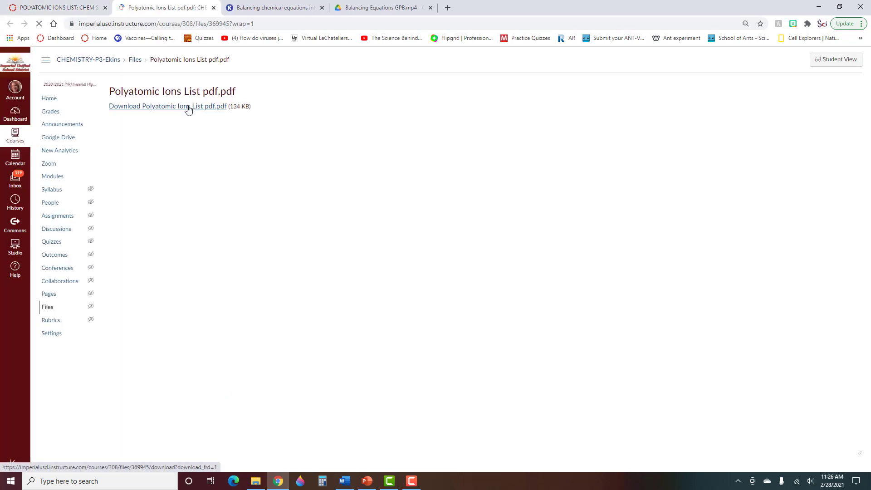
left_click(168, 106)
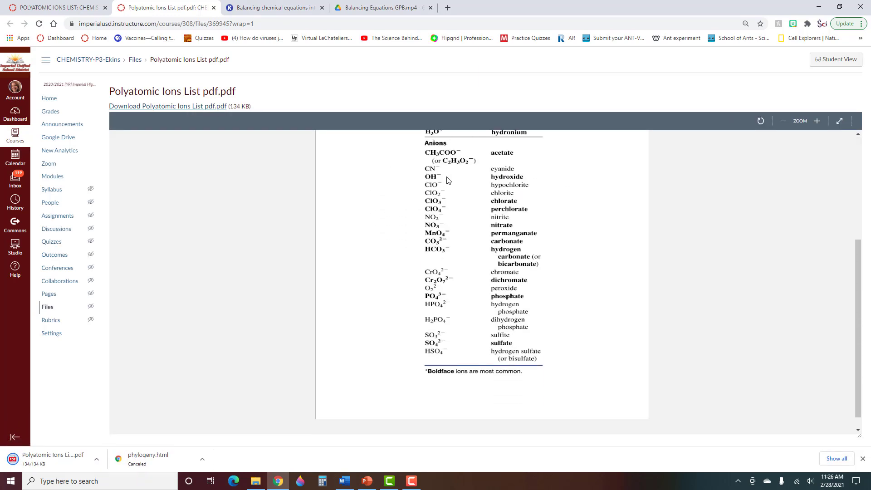
Toggle between the worksheet and polyatomic ions list tabs, ending on the Kami worksheet
left_click(281, 8)
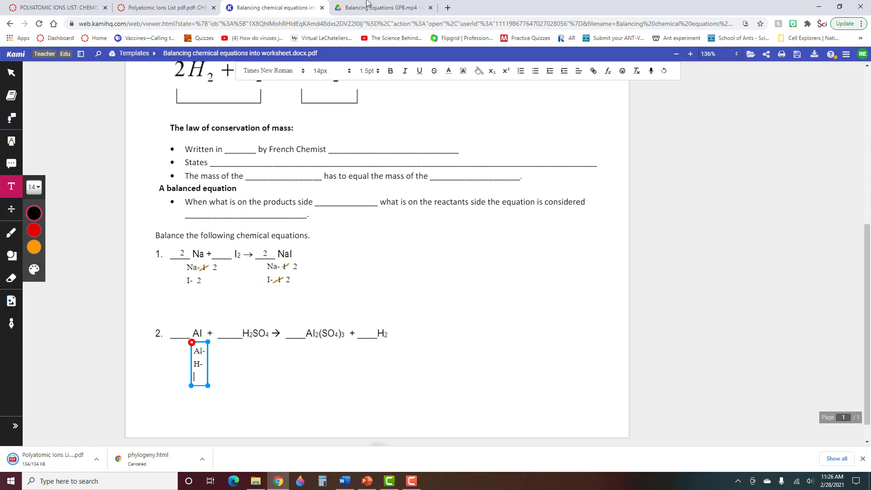
left_click(163, 8)
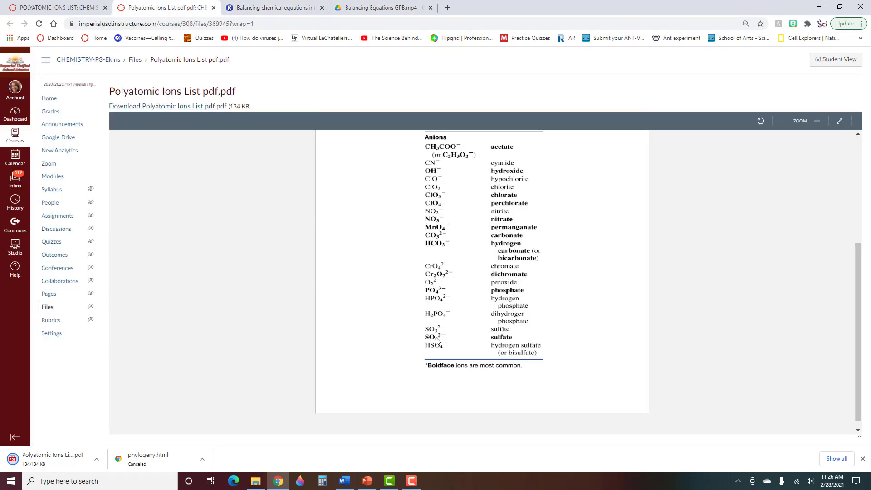
mouse_move(423, 339)
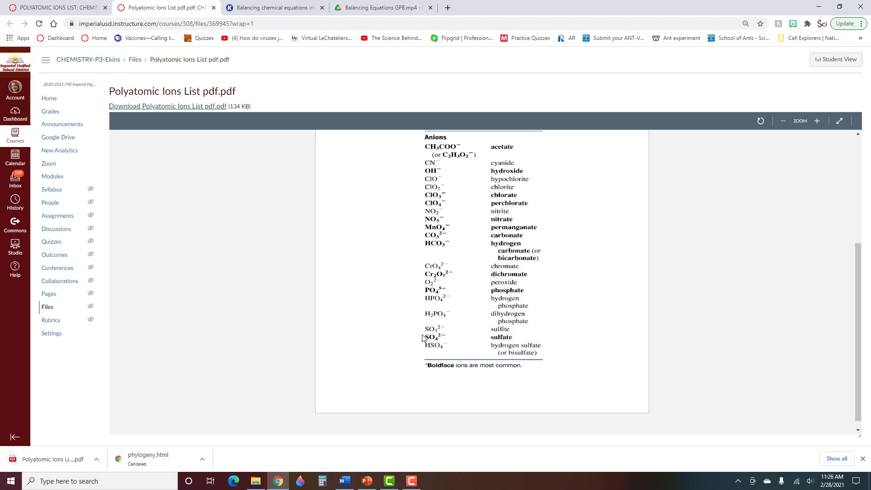
mouse_move(443, 343)
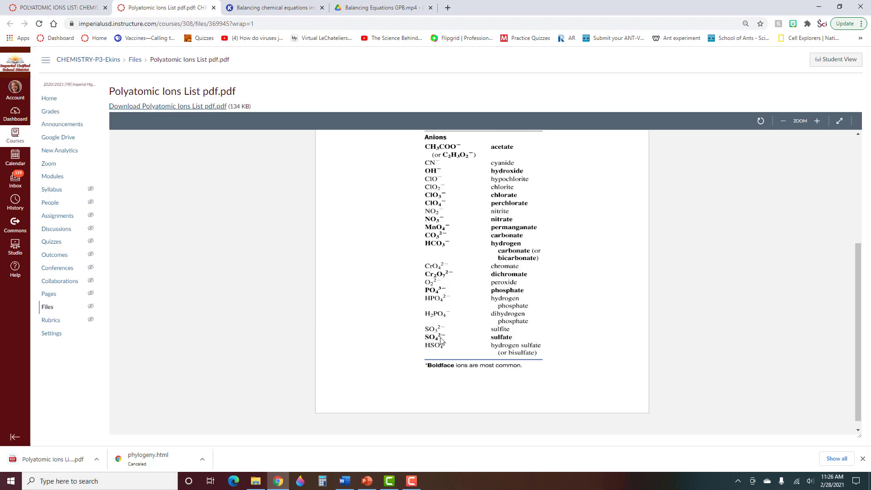
mouse_move(429, 345)
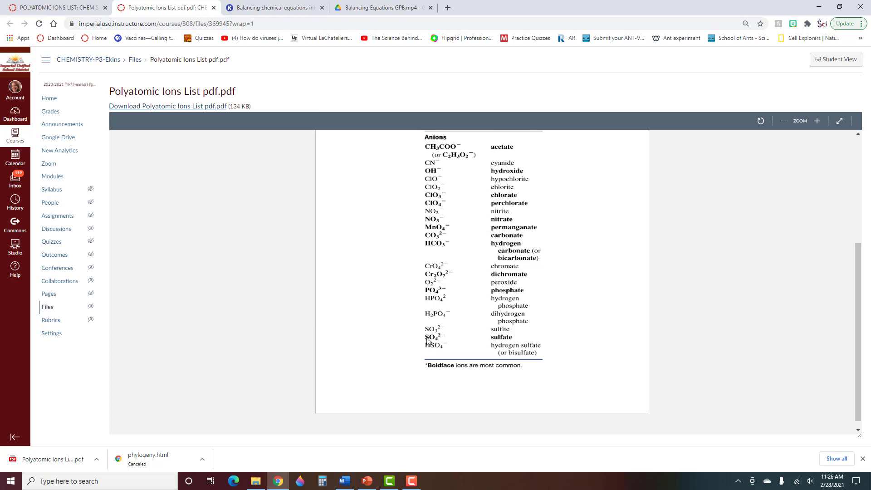
mouse_move(429, 338)
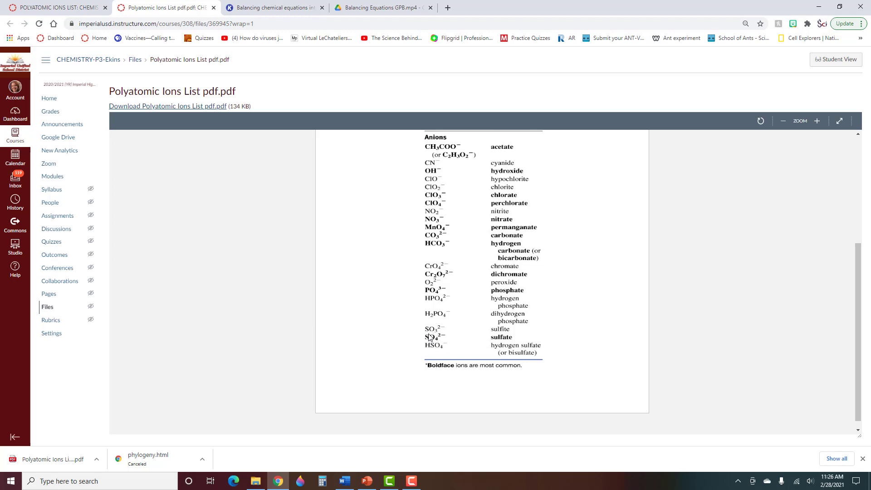
mouse_move(426, 340)
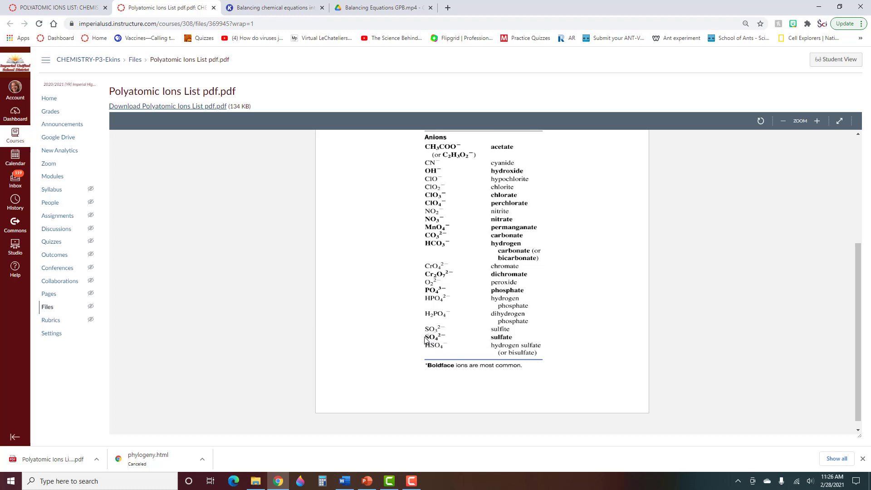
mouse_move(463, 340)
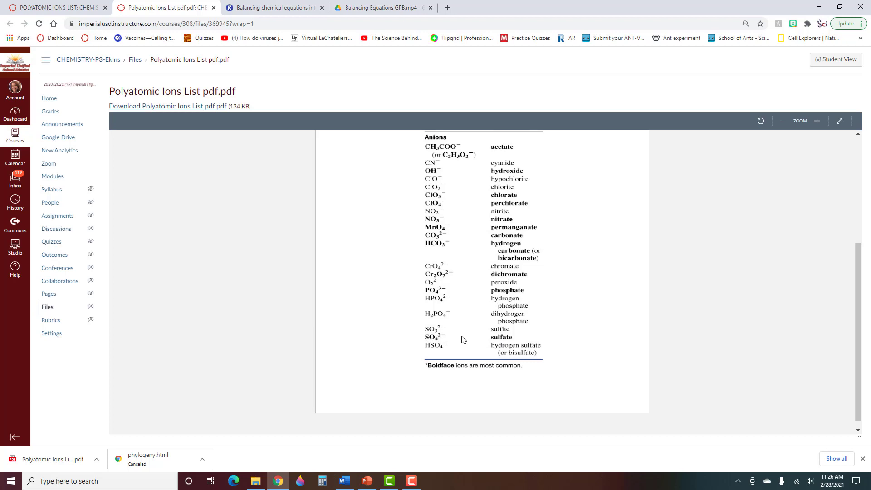
mouse_move(391, 332)
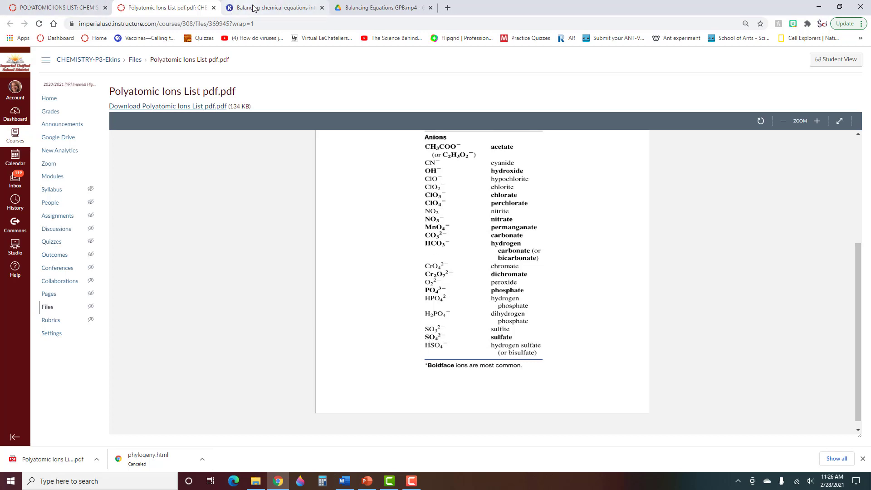
left_click(272, 8)
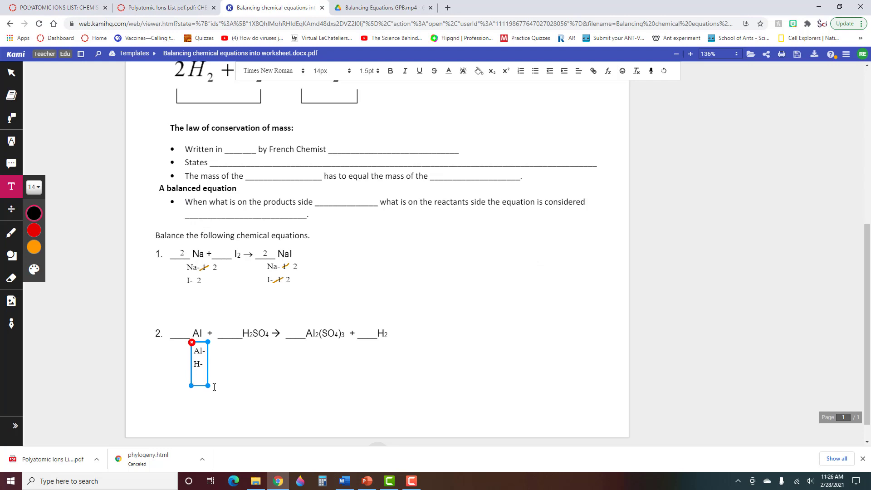
Type SO4 below Al- and H- in equation 2's reactant atom list
type("S")
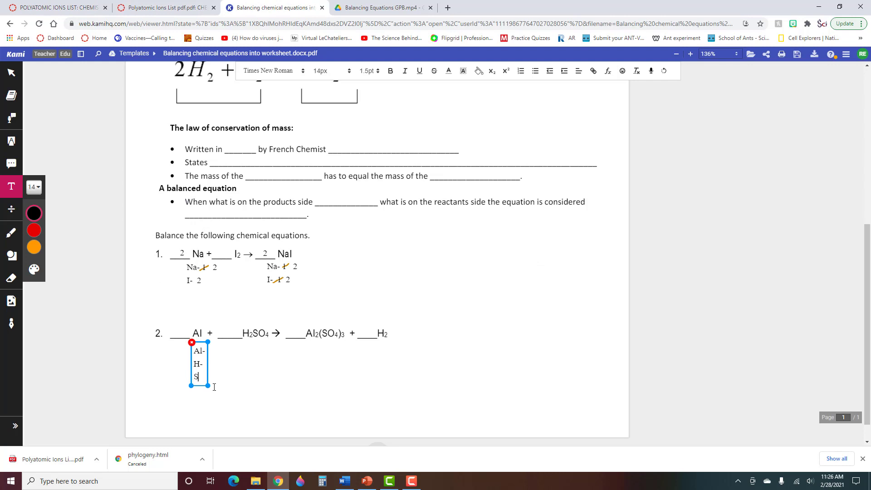
type("O4")
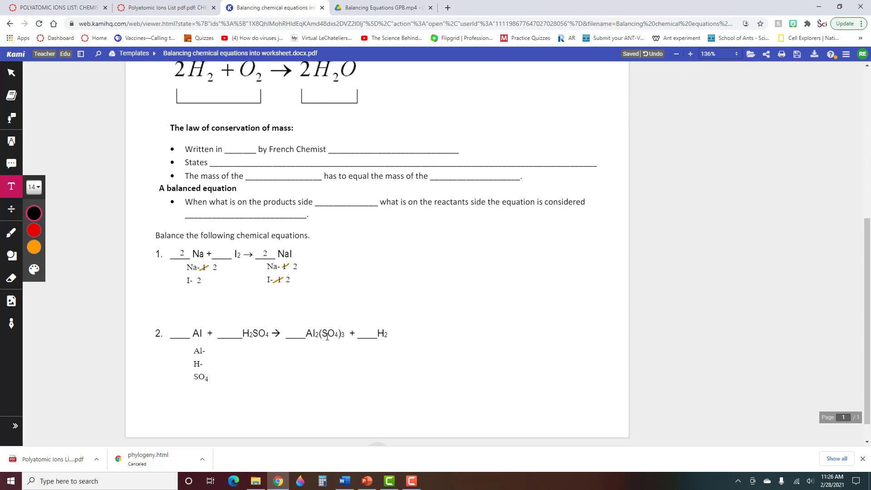
left_click(200, 364)
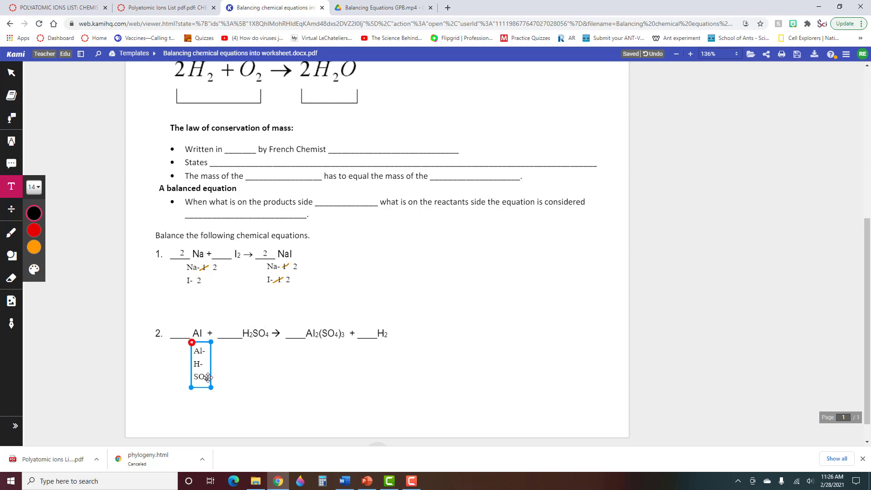
left_click(201, 377)
type("-")
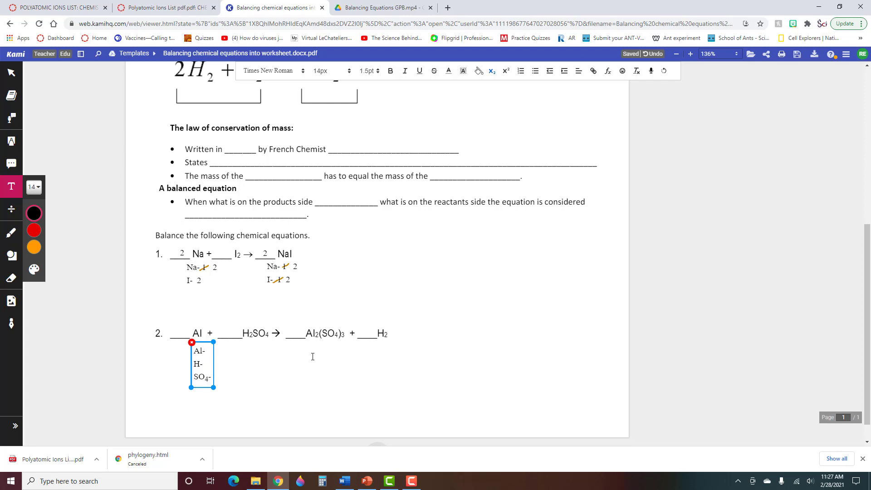
Dismiss the page menu and start an Al-, H-, SO4- atom list under Al2(SO4)3
right_click(204, 342)
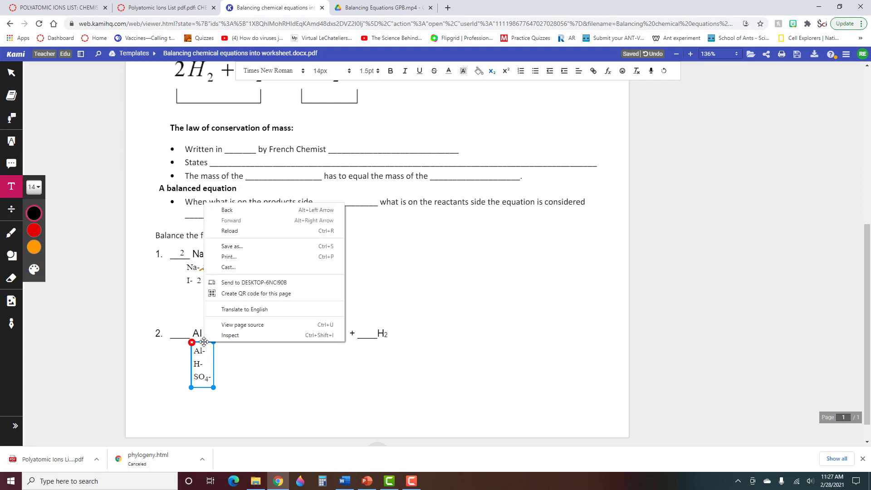
left_click(332, 374)
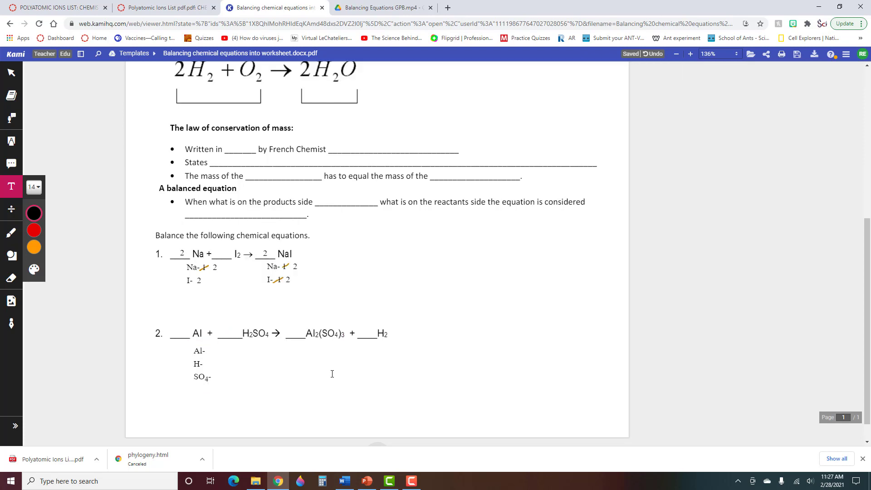
left_click(305, 344)
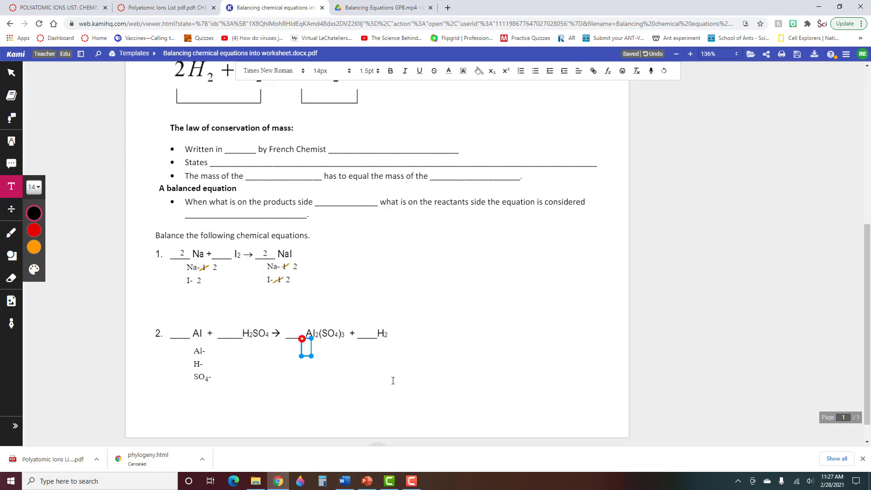
type("Al-")
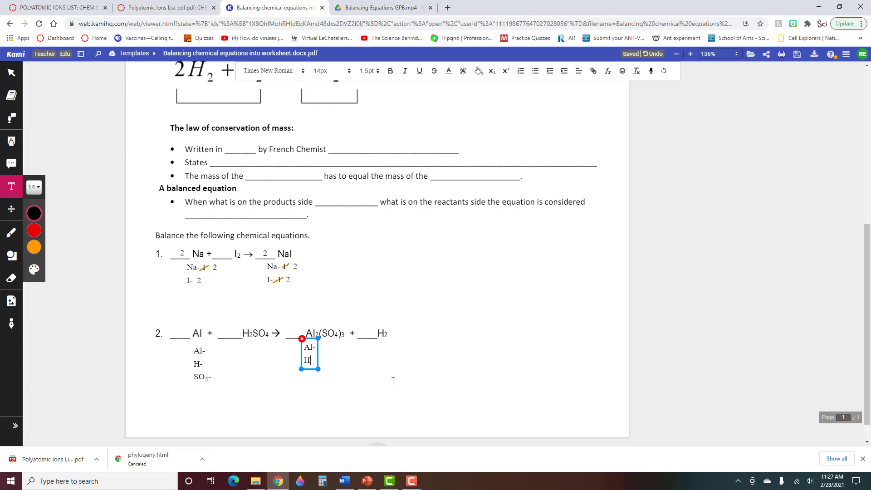
type("SO4-")
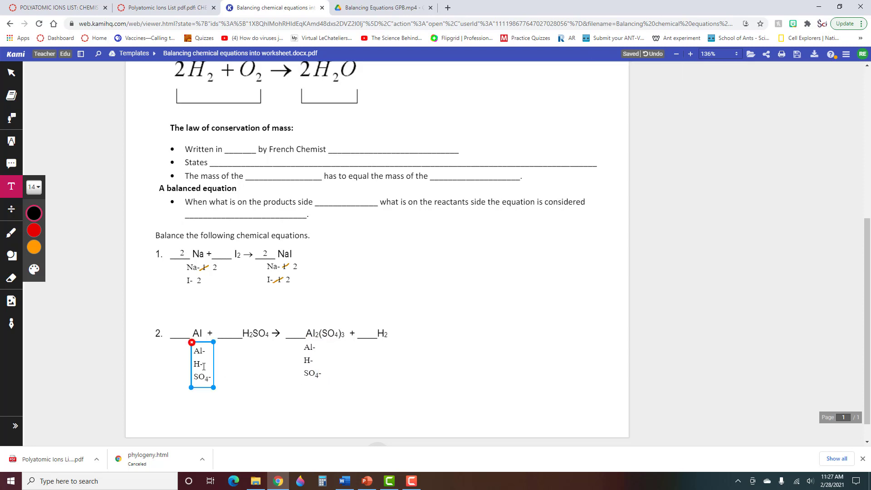
Fill in equation 2's product atom counts: Al 2, H 2, SO4 3
type("1")
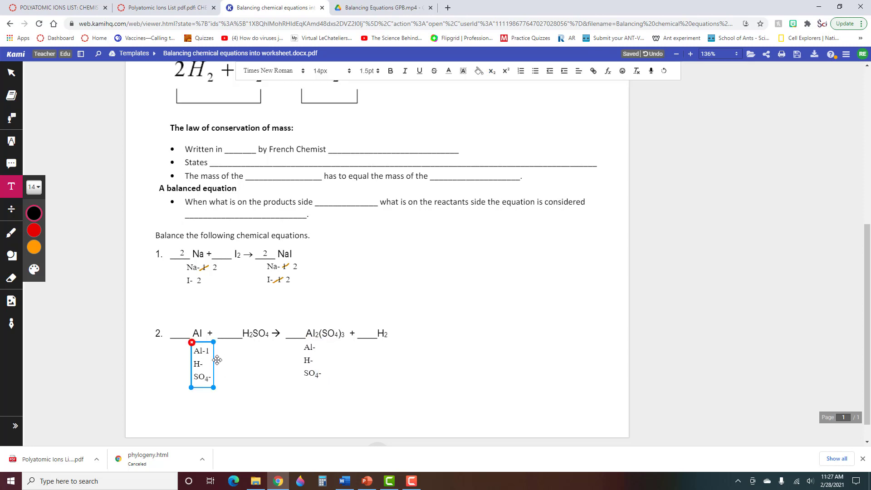
type("2")
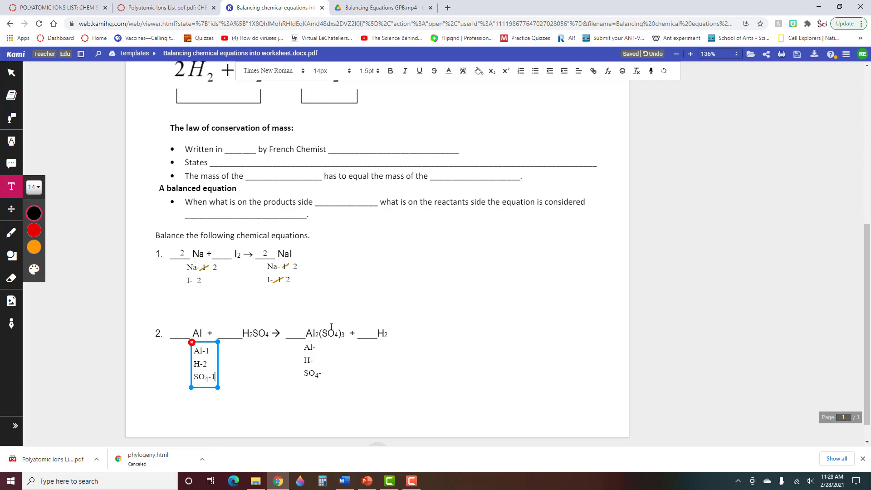
mouse_move(332, 328)
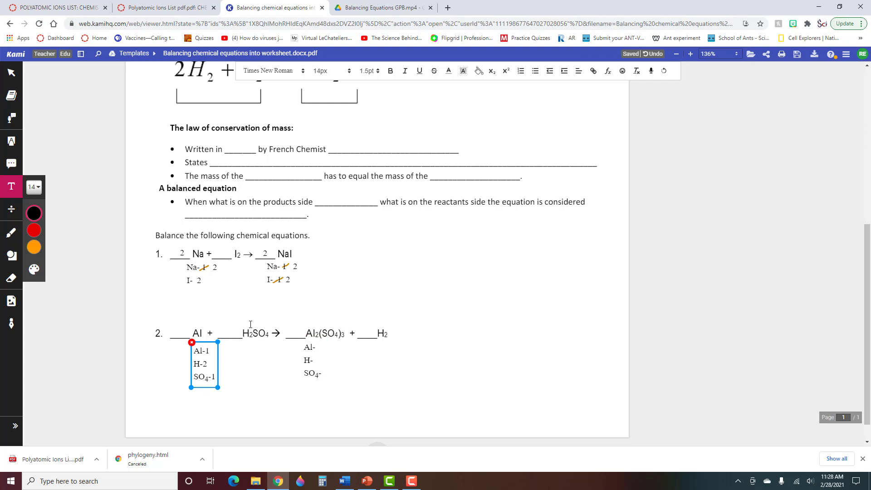
mouse_move(336, 320)
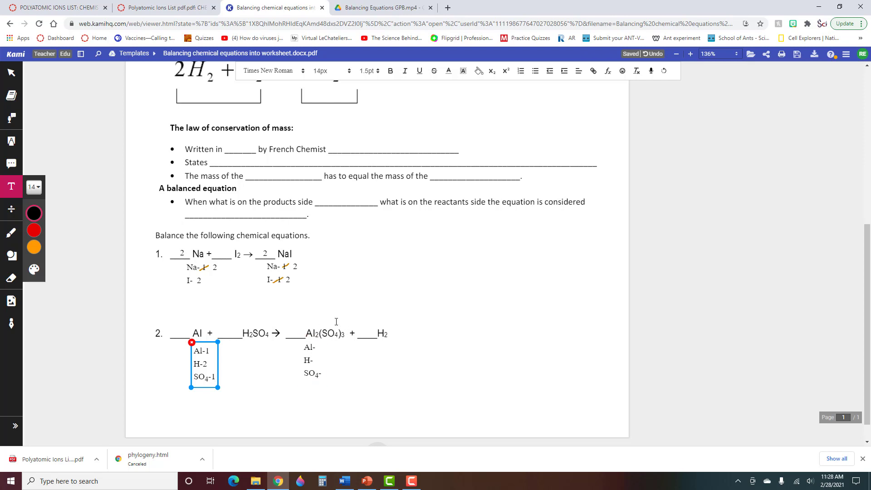
mouse_move(415, 317)
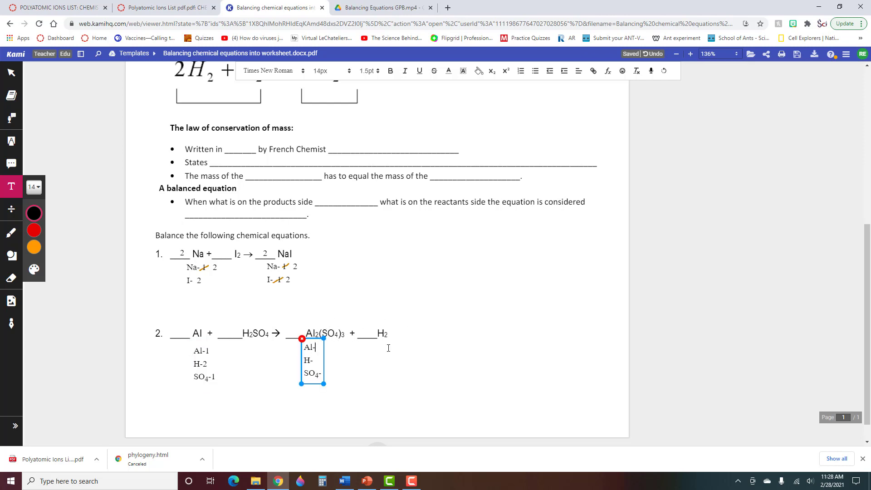
type("2")
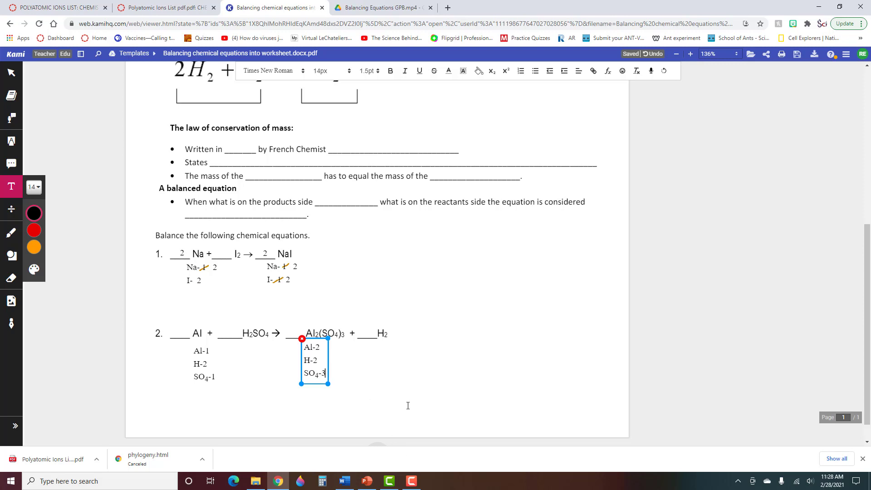
mouse_move(420, 409)
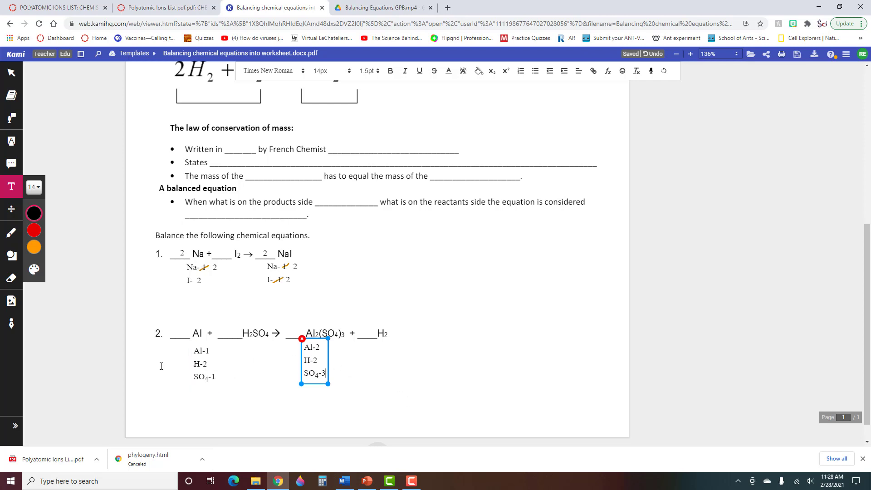
mouse_move(364, 411)
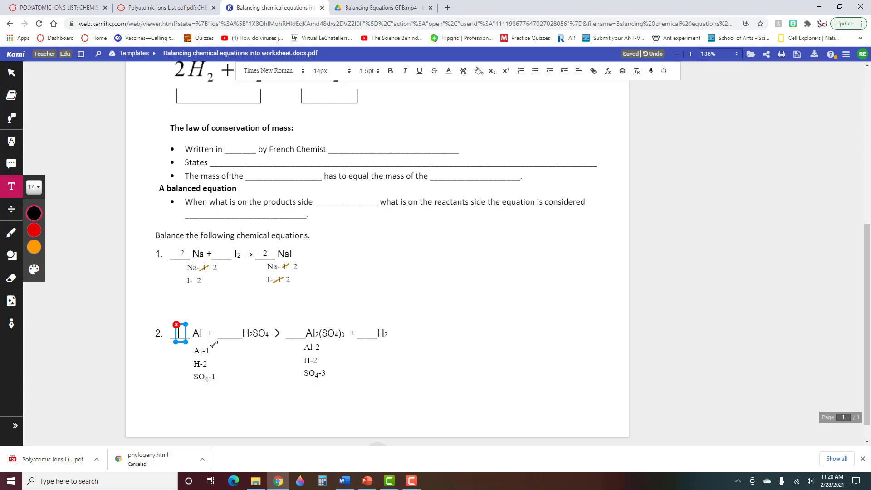
Type coefficient 2 in the blank before Al and 3 before H2SO4
type("2")
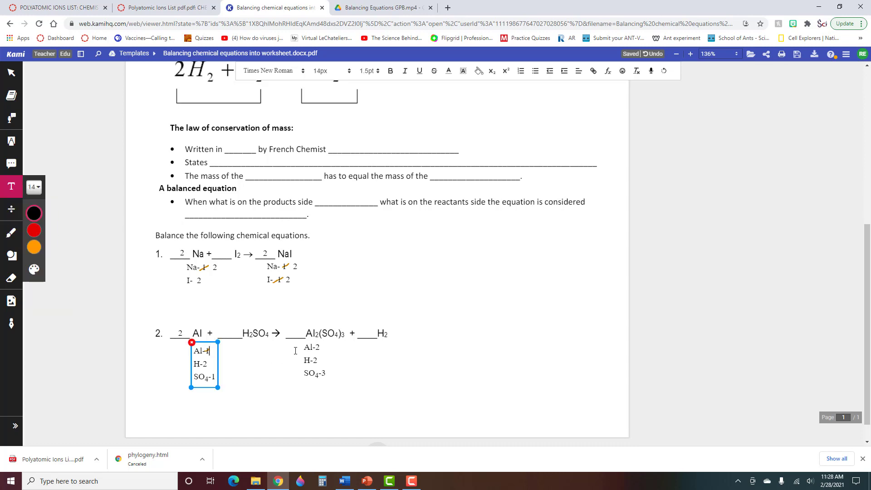
type("2")
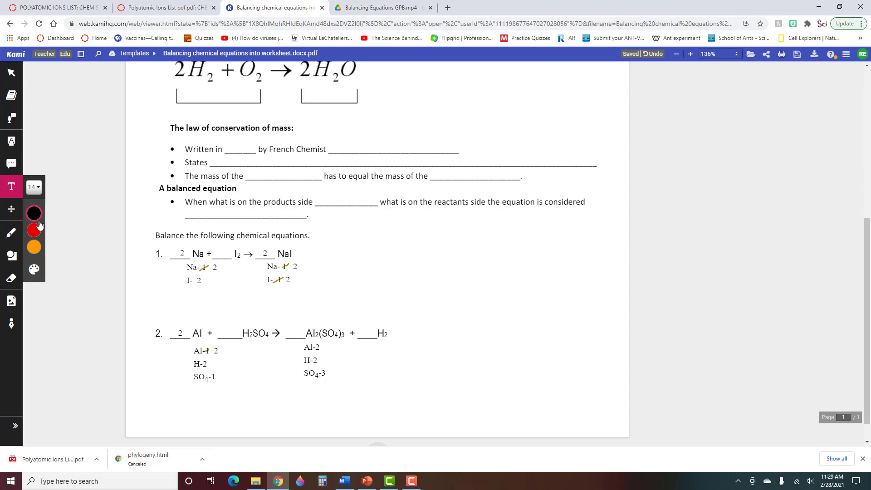
left_click(230, 333)
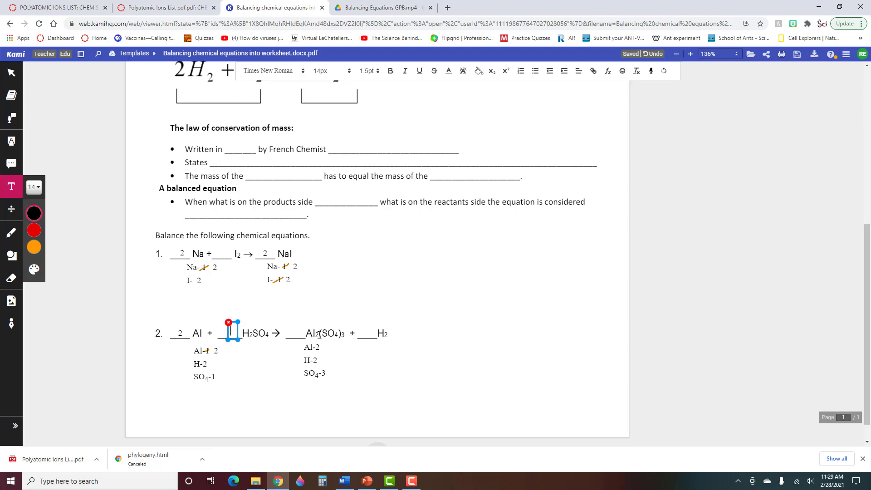
type("3")
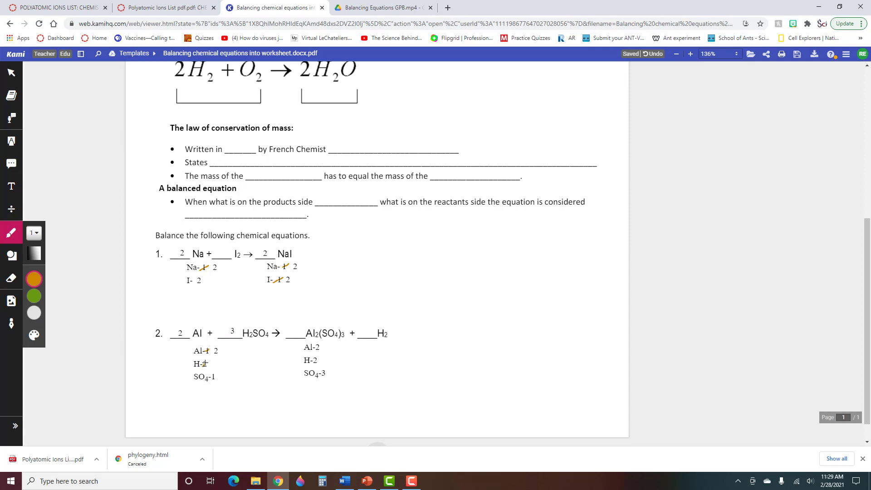
Update equation 2's reactant counts with the new values H 6 and SO4 3
left_click(11, 186)
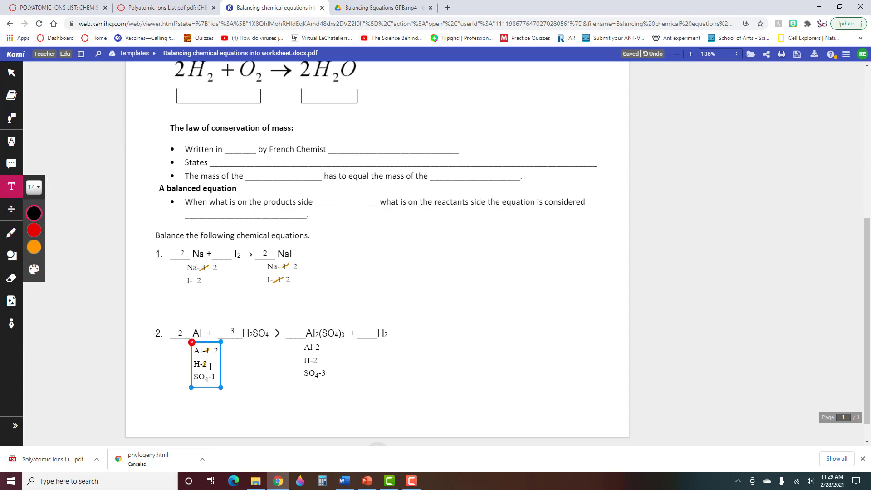
left_click(205, 364)
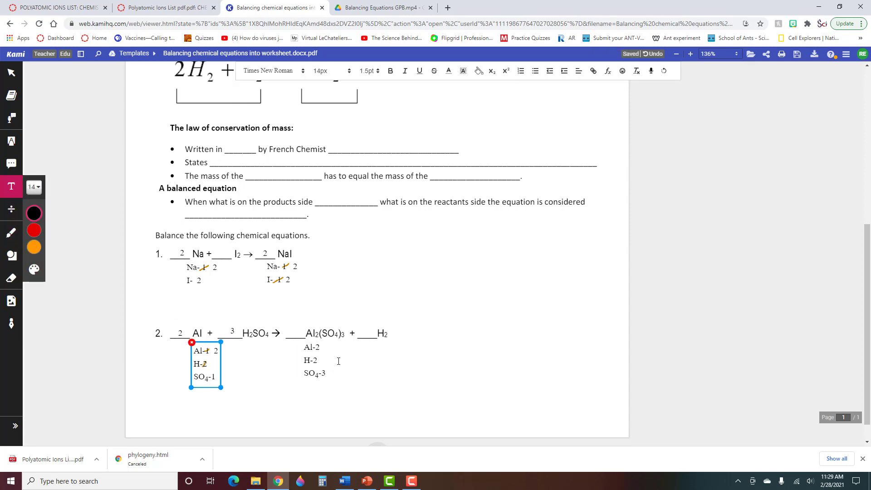
type("6")
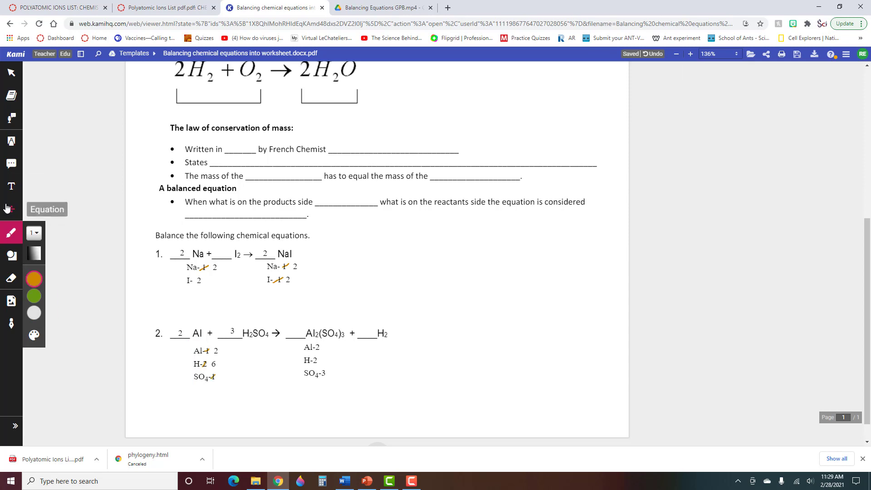
left_click(205, 364)
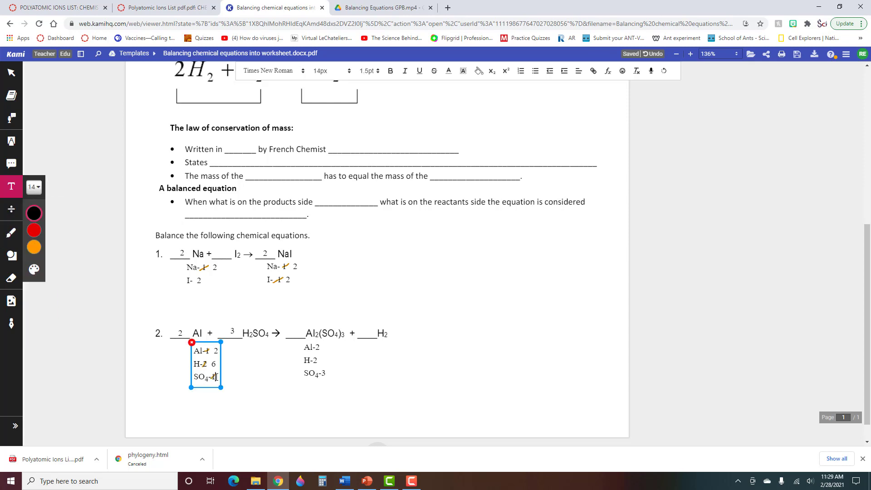
type("3")
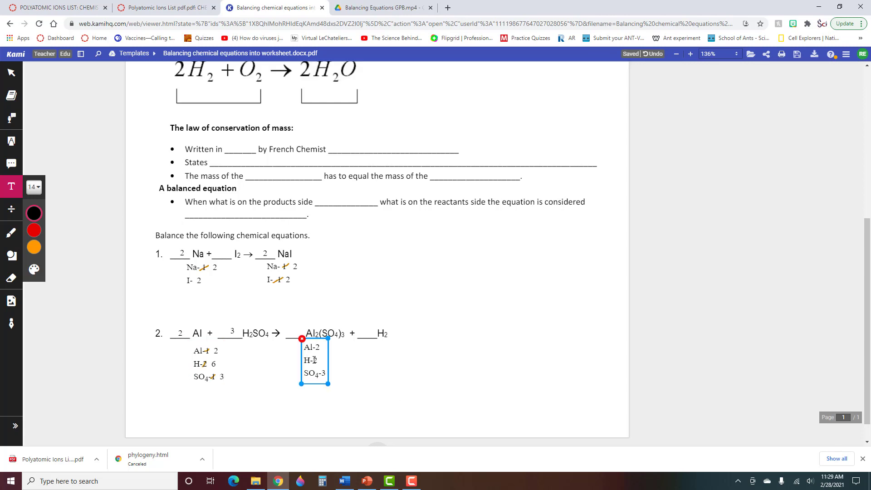
Add coefficient 3 before H2, product hydrogen count 6, and 1 before Al2(SO4)3
left_click(390, 346)
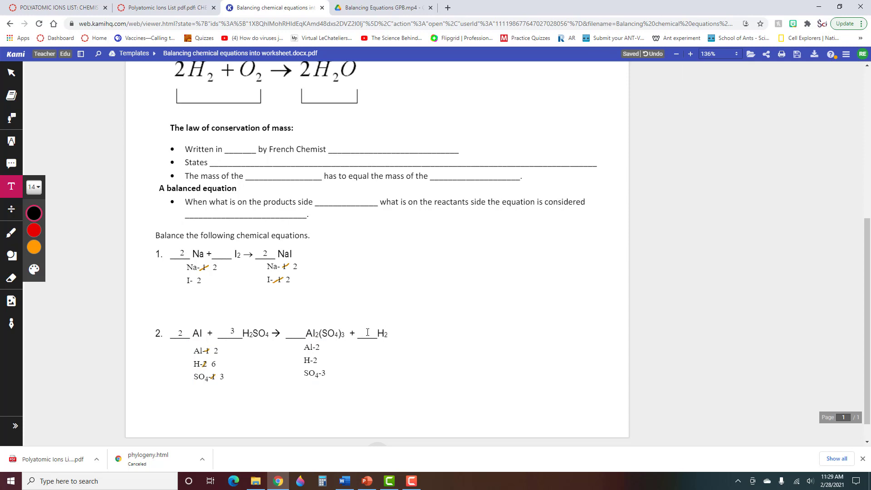
left_click(368, 333)
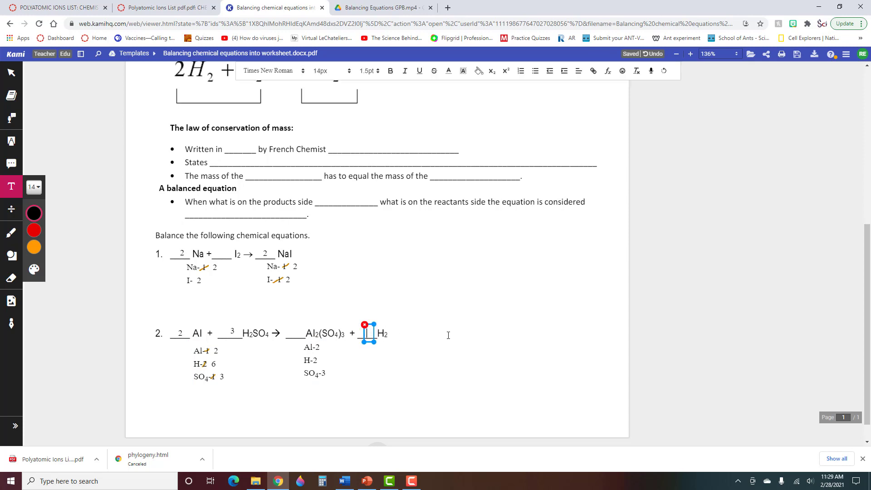
type("3")
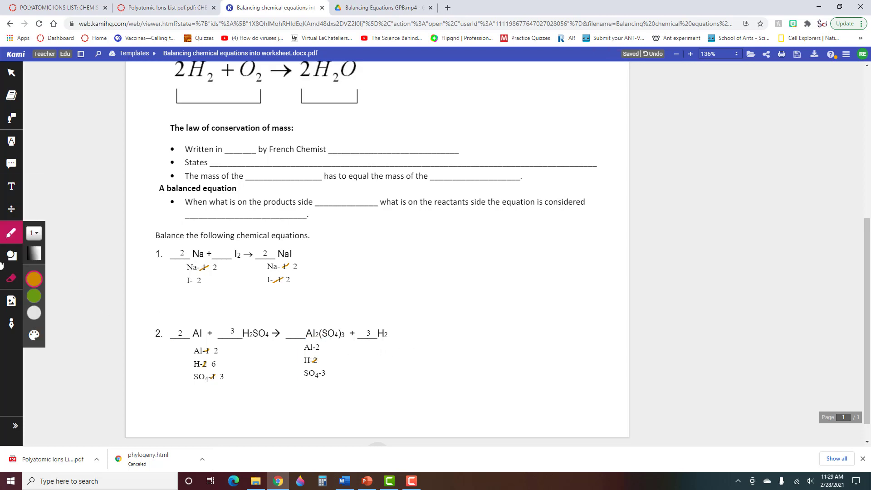
left_click(314, 360)
type("6")
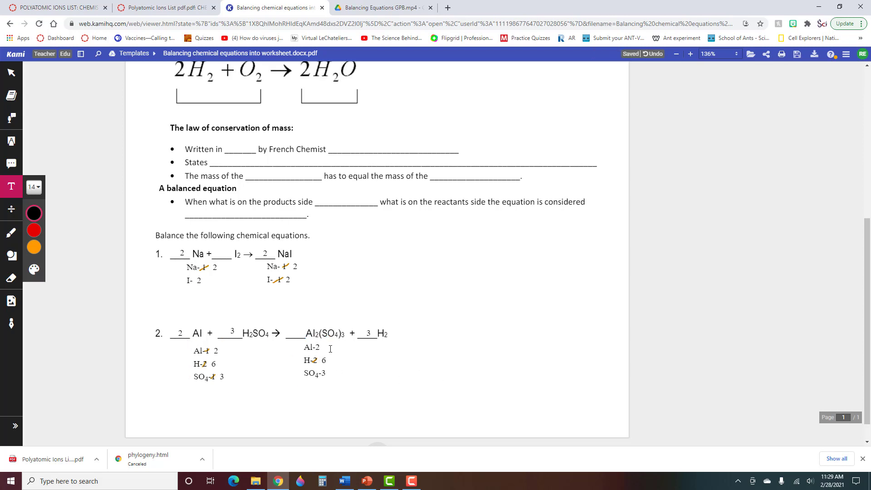
left_click(208, 364)
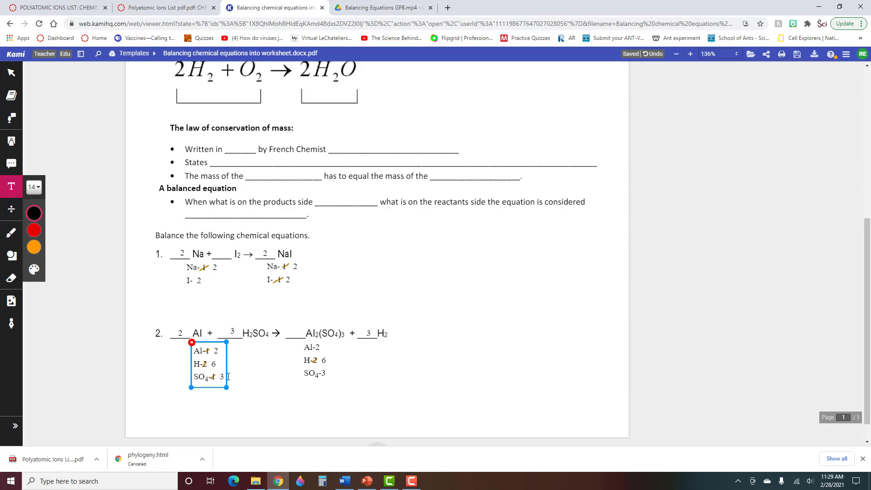
left_click(421, 343)
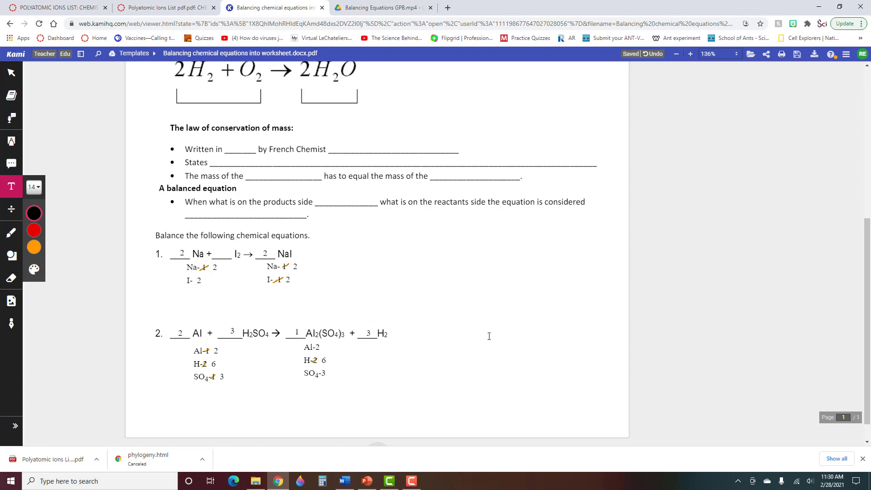
Select the 1 coefficient before Al2(SO4)3 to delete it
left_click(207, 363)
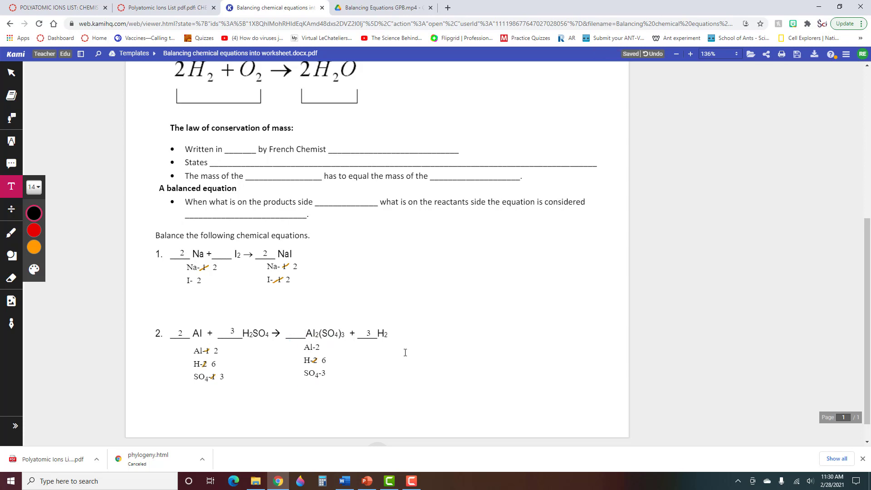
mouse_move(394, 353)
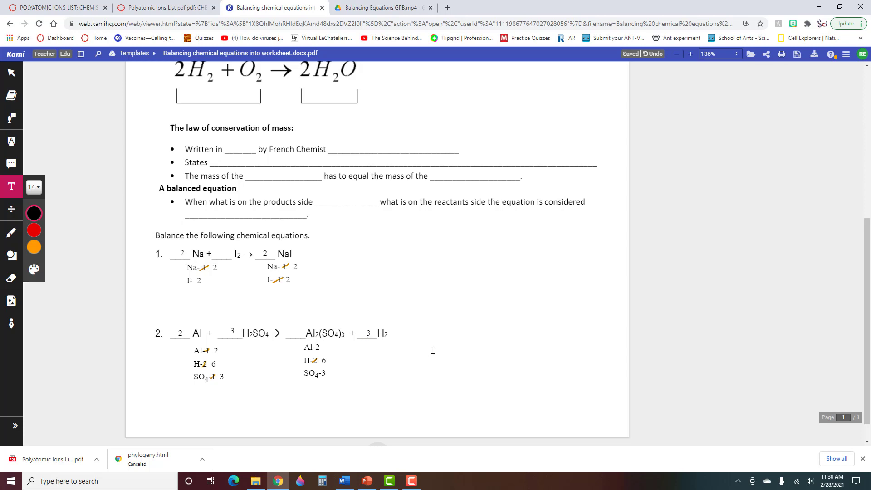
mouse_move(385, 311)
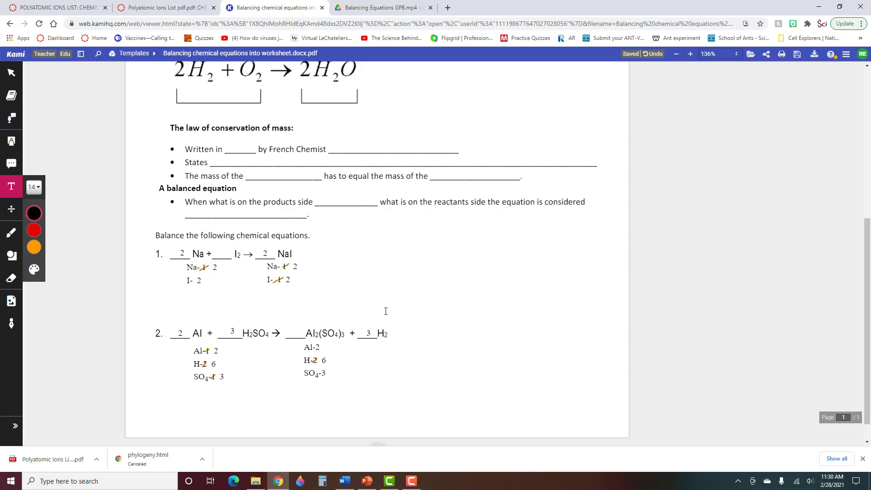
mouse_move(462, 381)
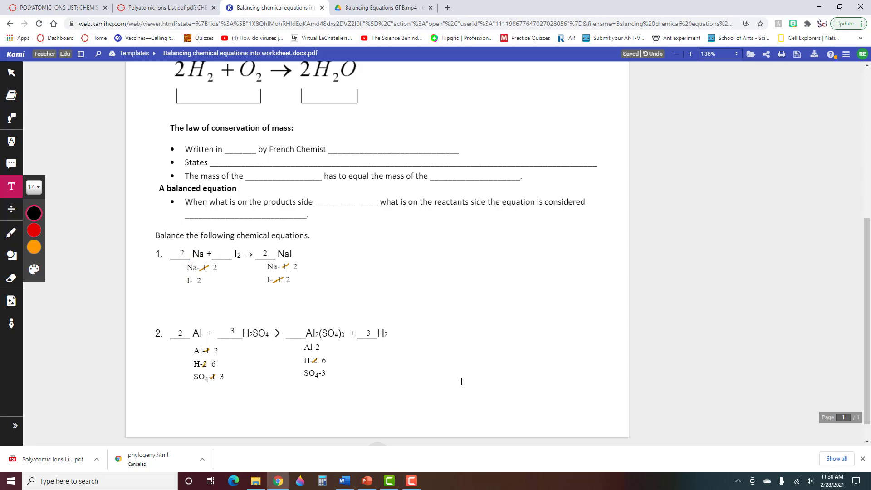
mouse_move(488, 378)
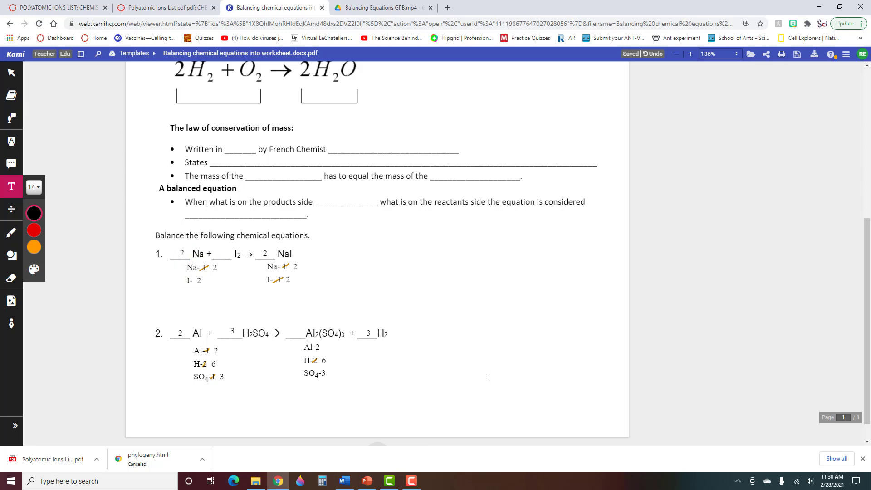